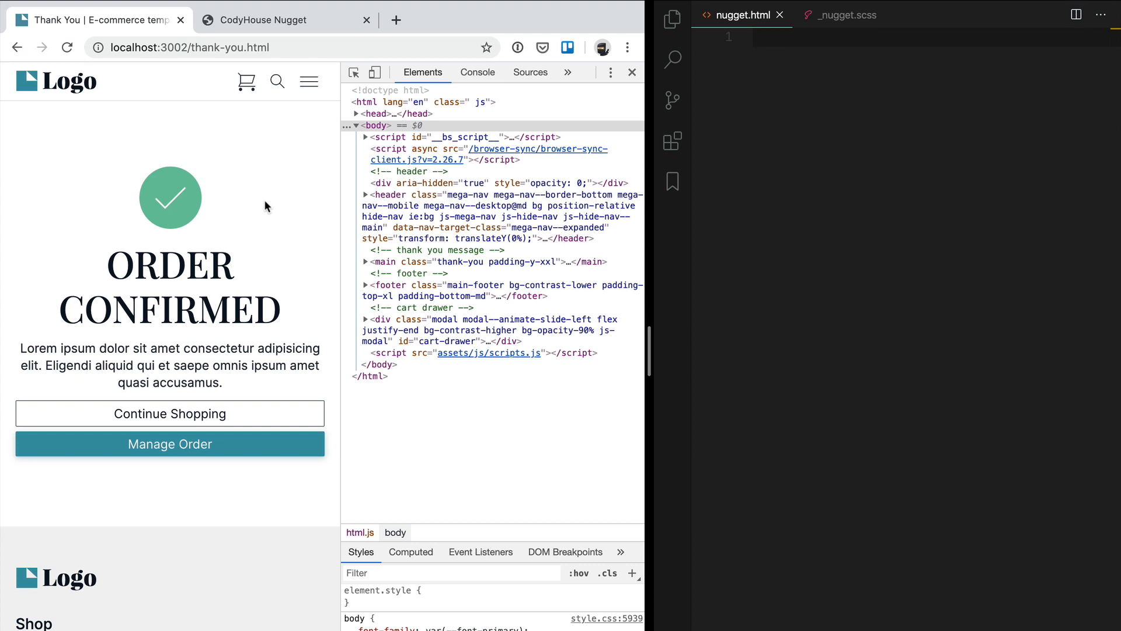
pyautogui.moveTo(227, 337)
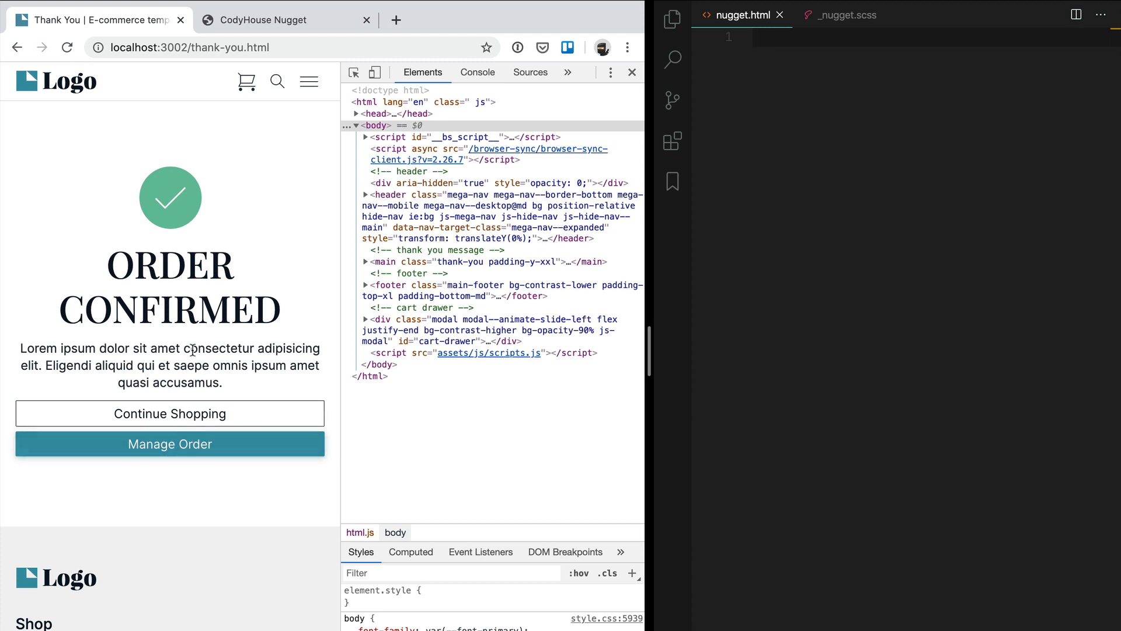
pyautogui.moveTo(186, 409)
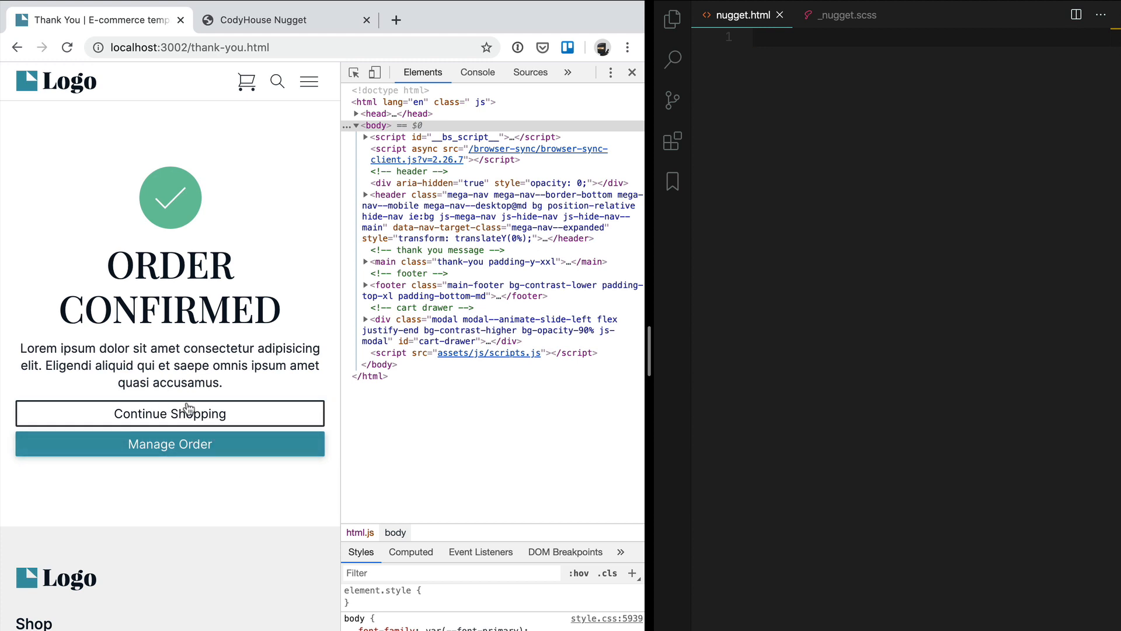
pyautogui.moveTo(342, 401)
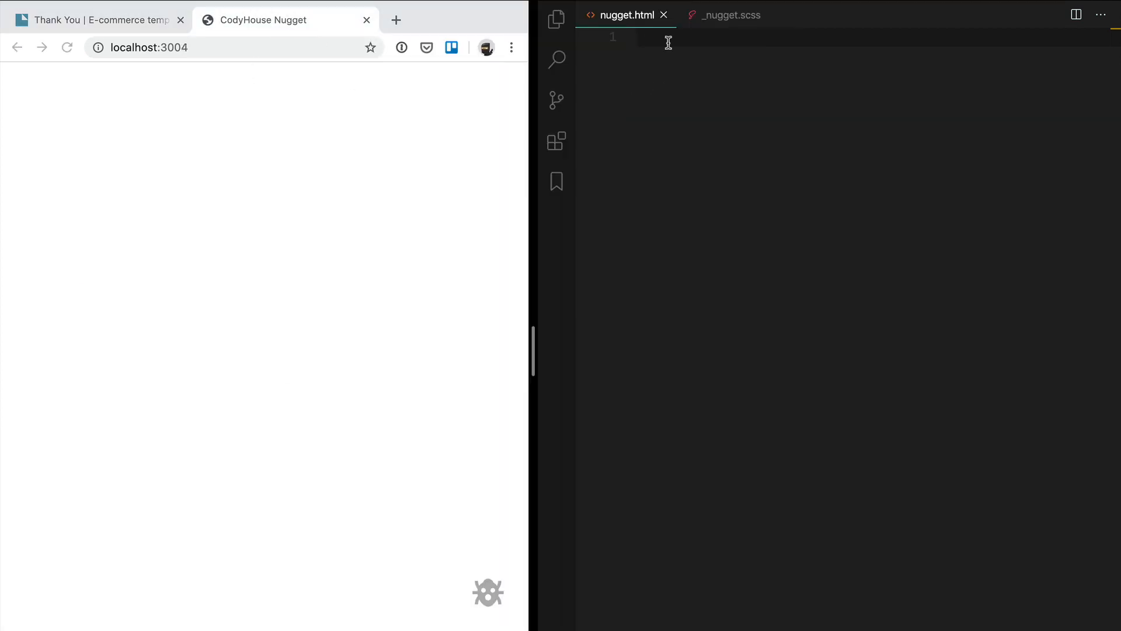
# Step: Write a div.btns containing two buttons with classes btn btn--subtle and btn btn--primary
pyautogui.write('.')
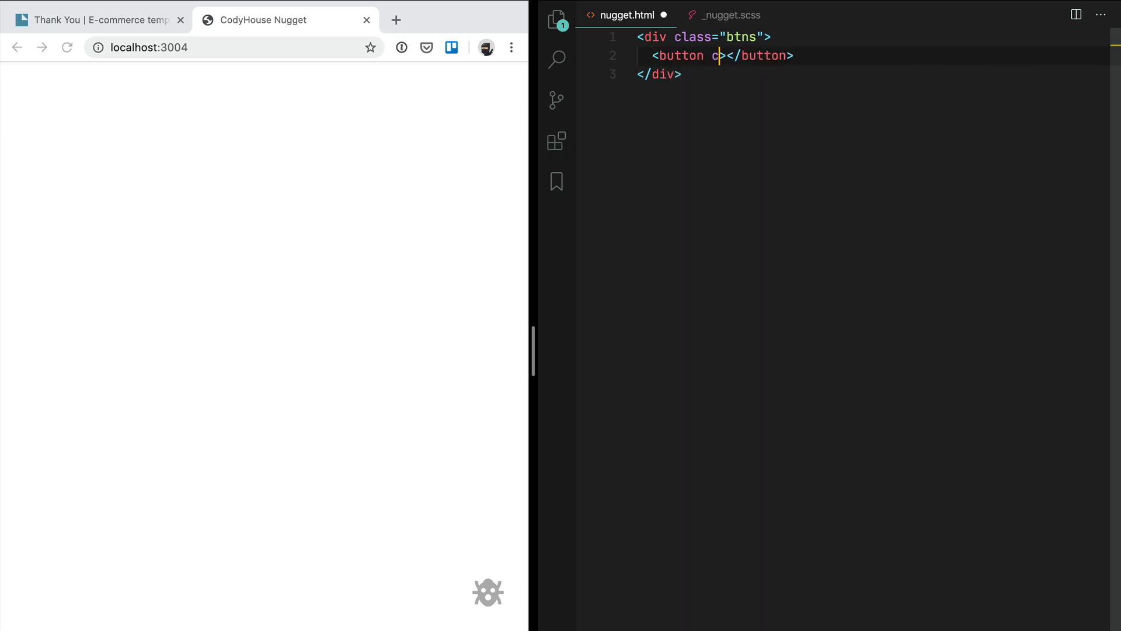
pyautogui.write('class="btn btn--sub')
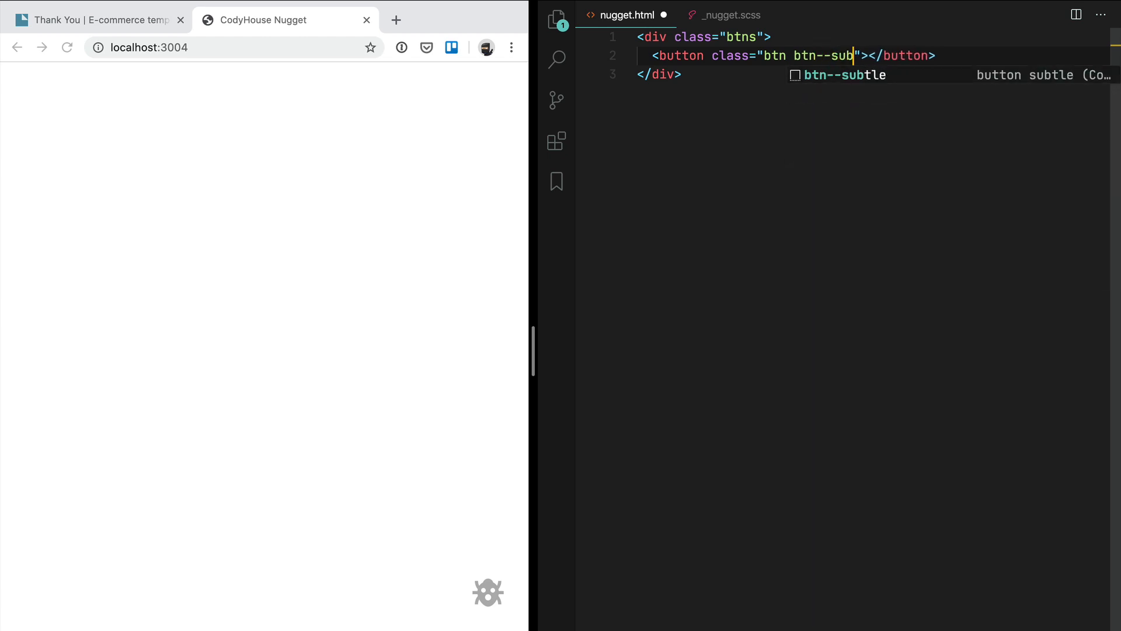
pyautogui.press('Tab')
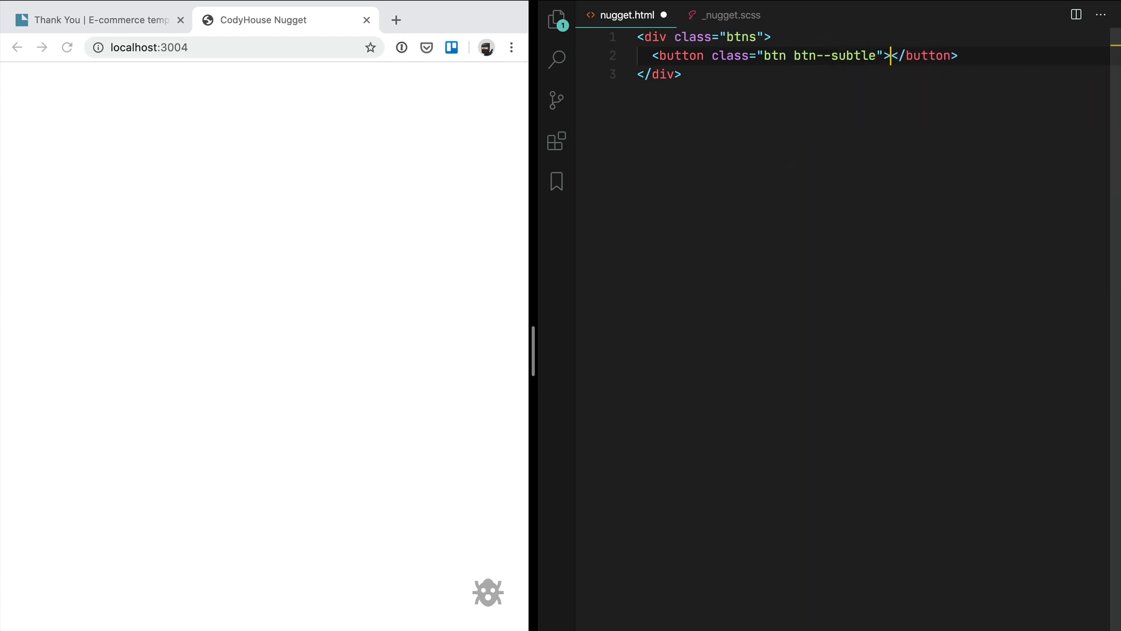
pyautogui.write('B')
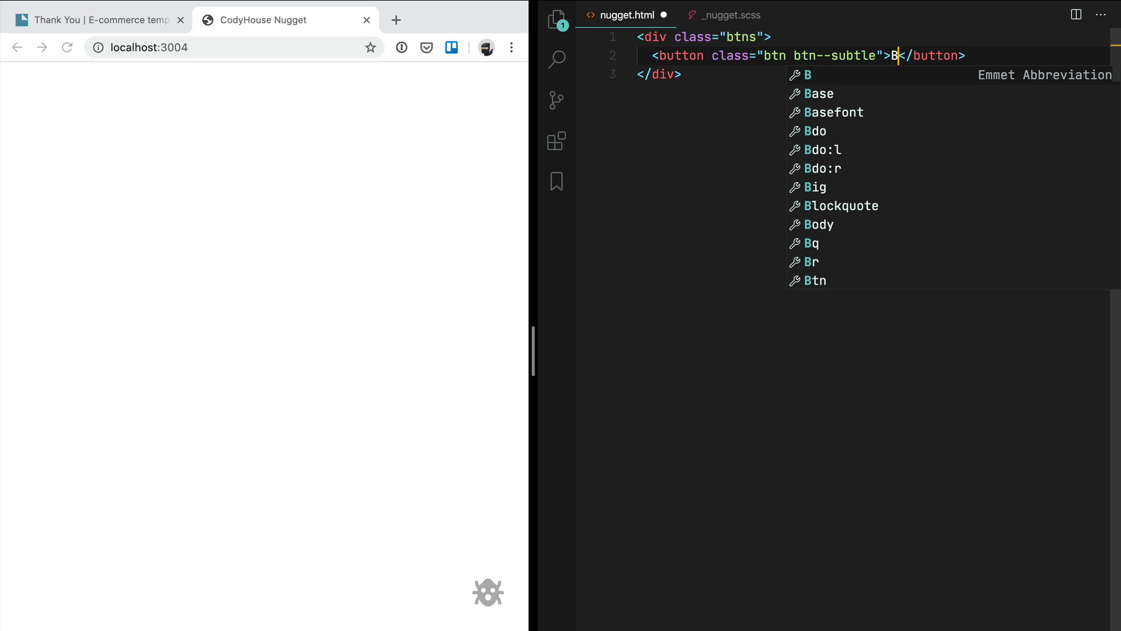
pyautogui.write('utton')
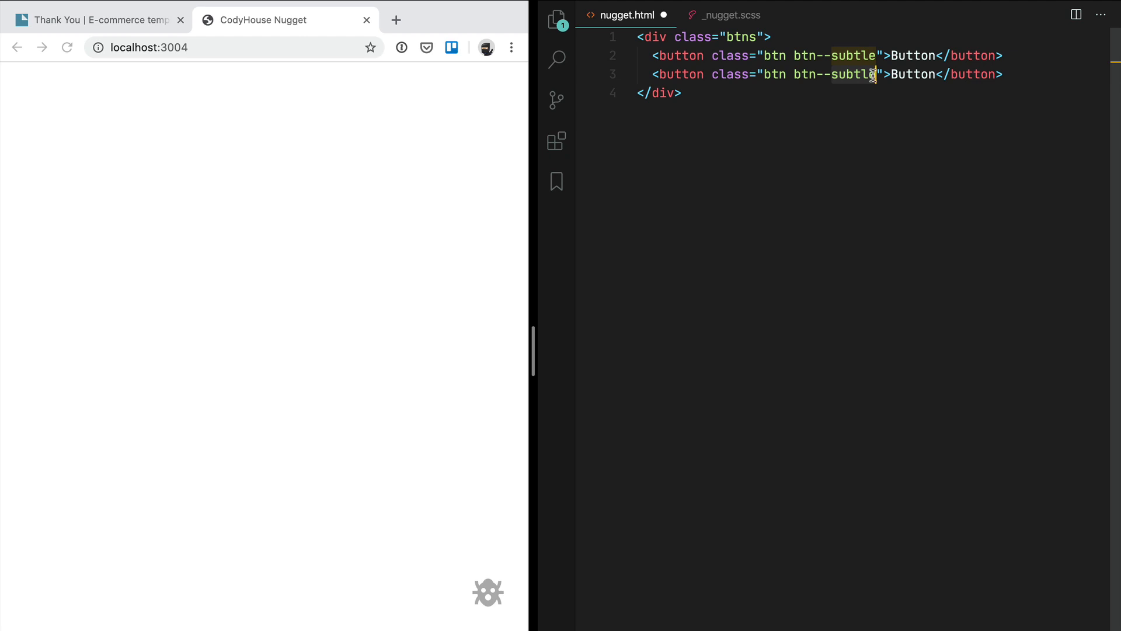
pyautogui.write('primary')
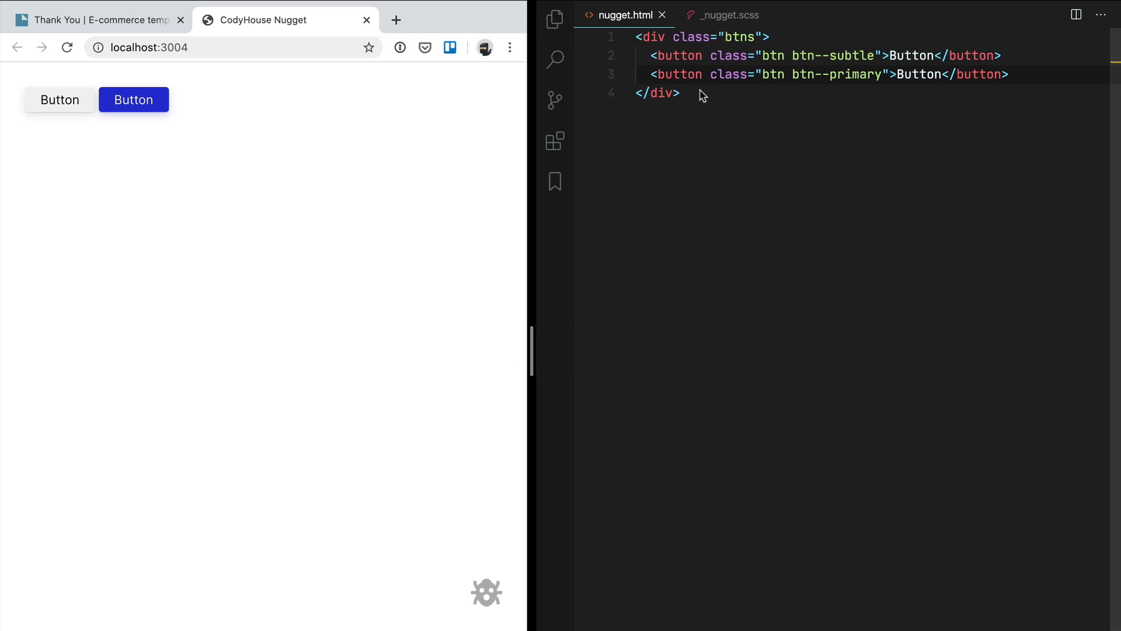
# Step: In _nugget.scss style .btns with display: flex and flex-direction: column, checking the stacked preview
pyautogui.click(729, 15)
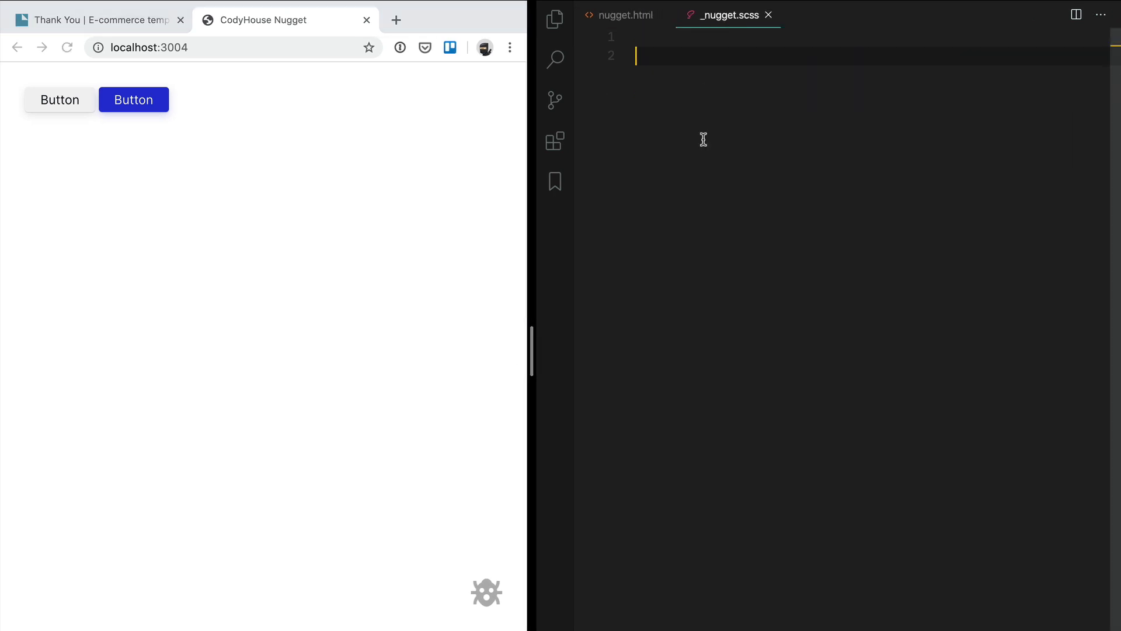
pyautogui.write('.btns')
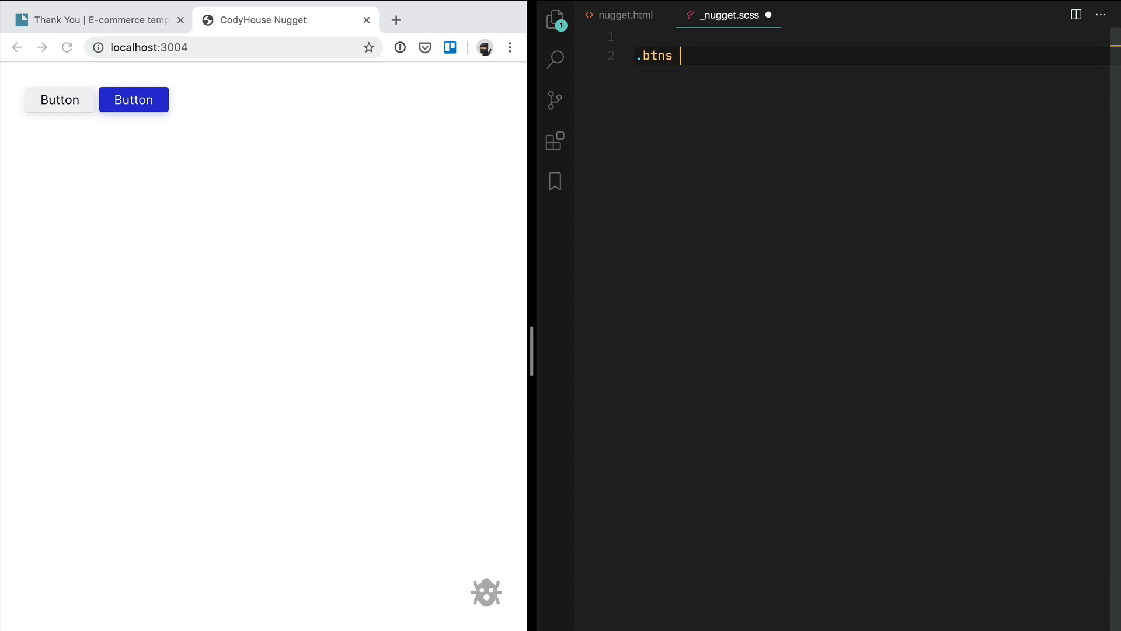
pyautogui.write('{')
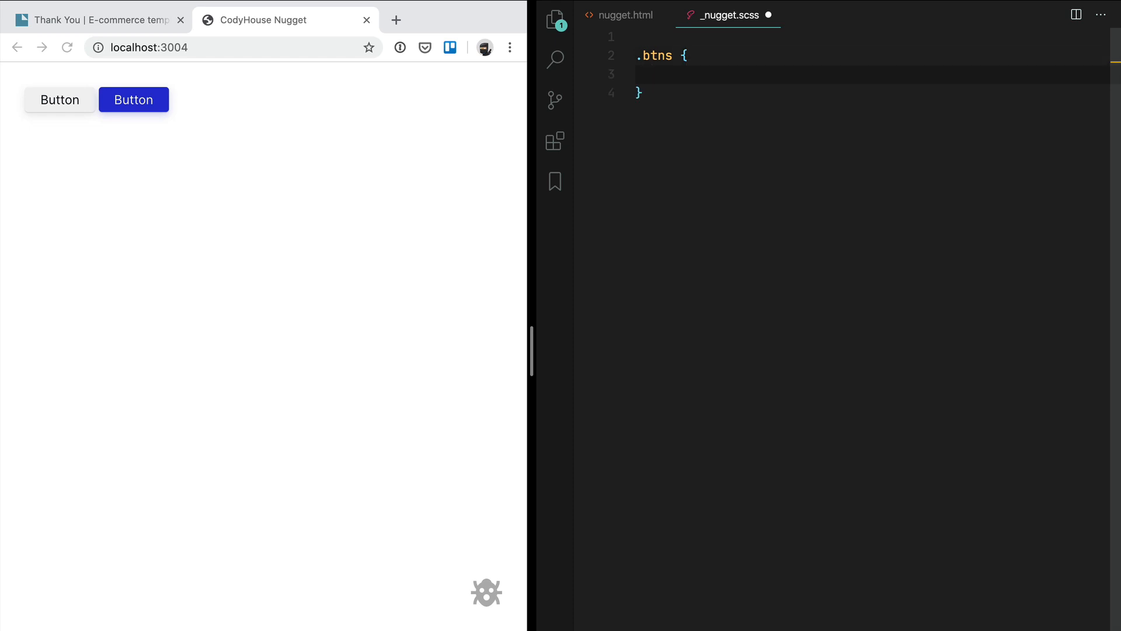
pyautogui.moveTo(533, 351); pyautogui.dragTo(394, 350)
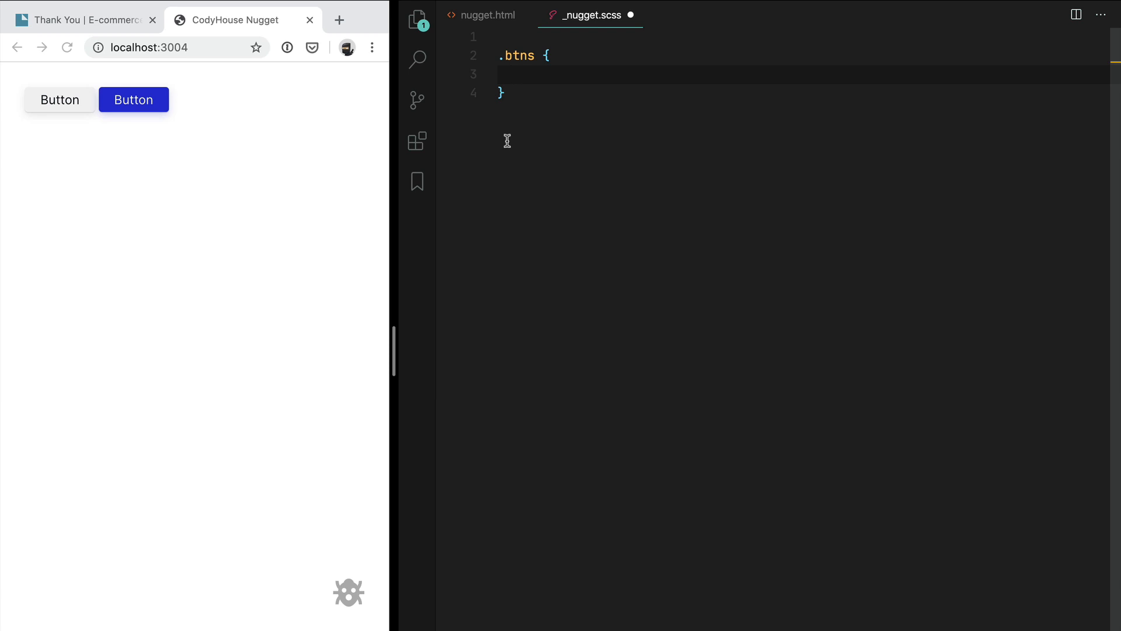
pyautogui.write('df')
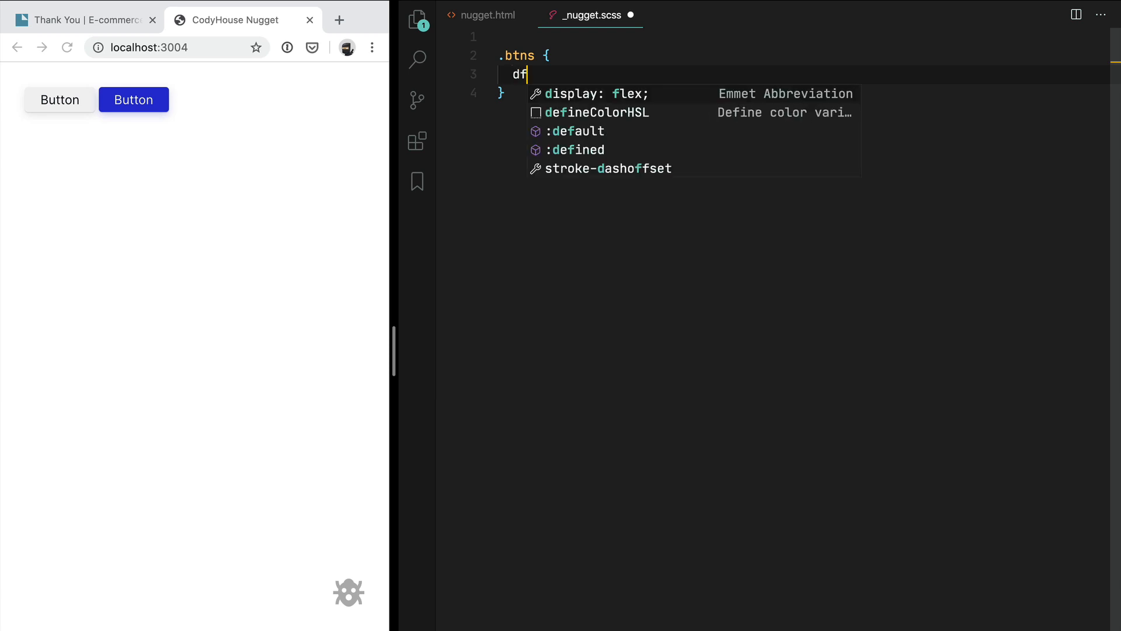
pyautogui.press('Tab')
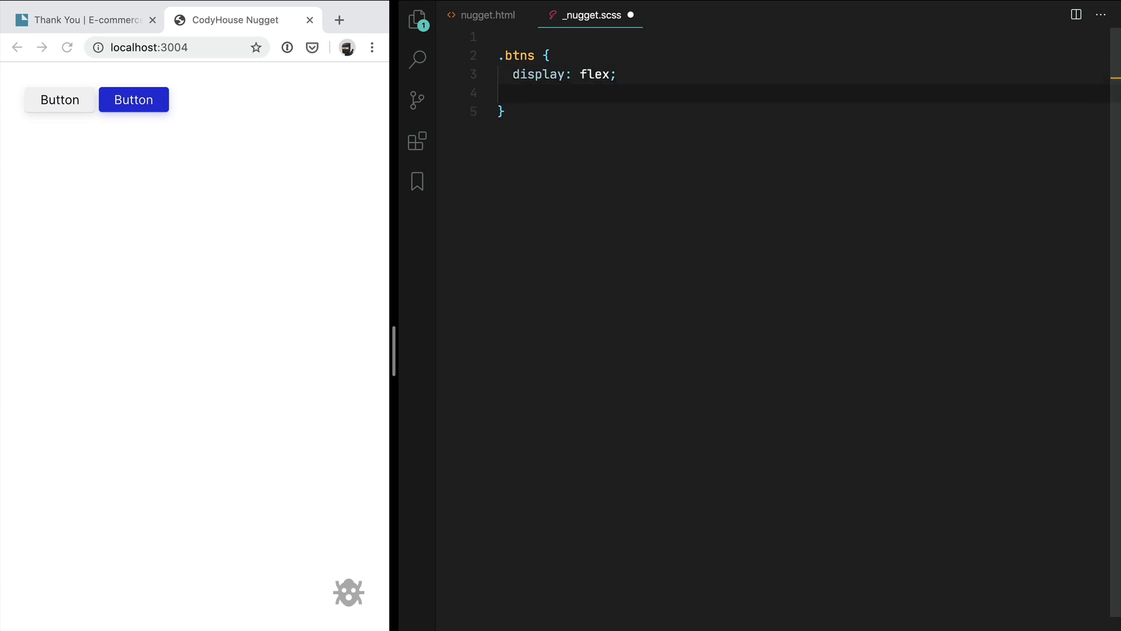
pyautogui.write('flex-d')
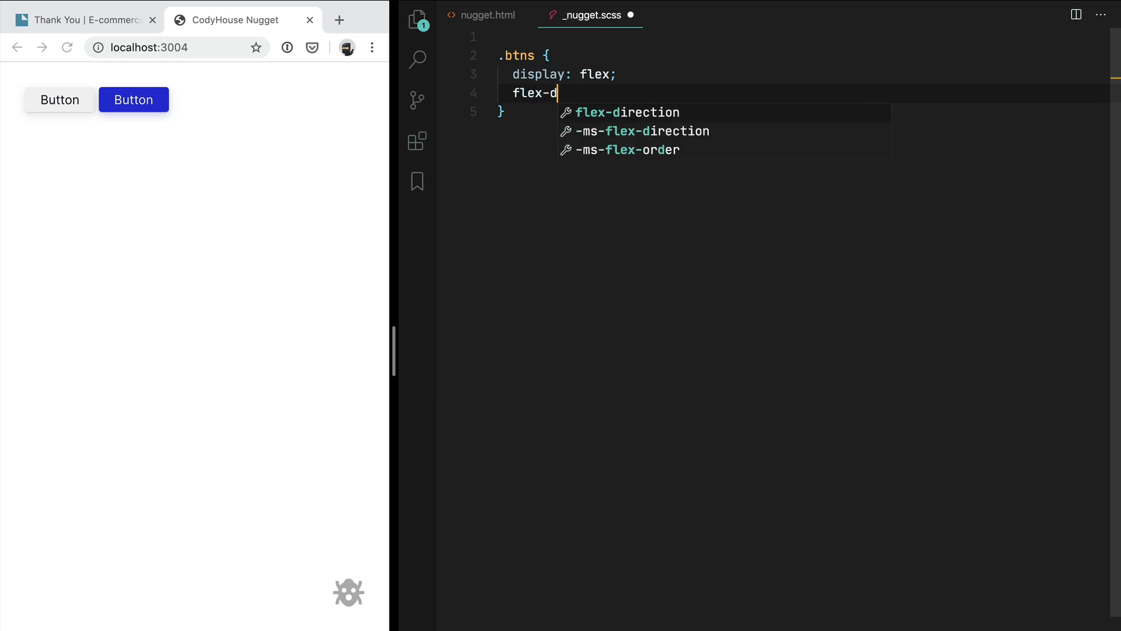
pyautogui.write('irection: column;')
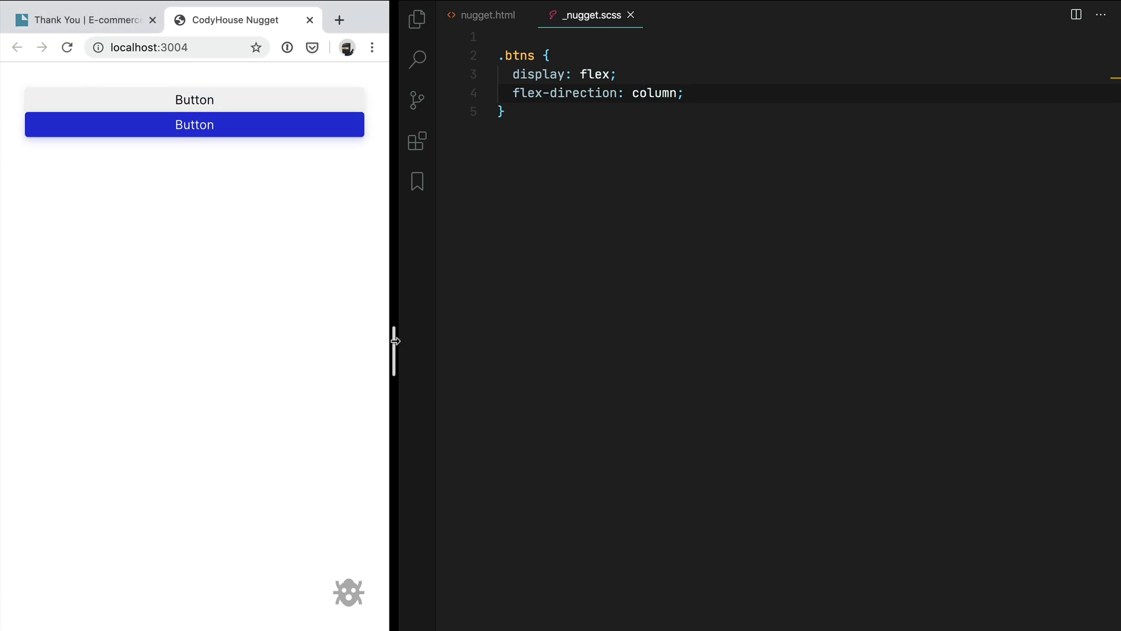
pyautogui.moveTo(393, 349); pyautogui.dragTo(454, 349)
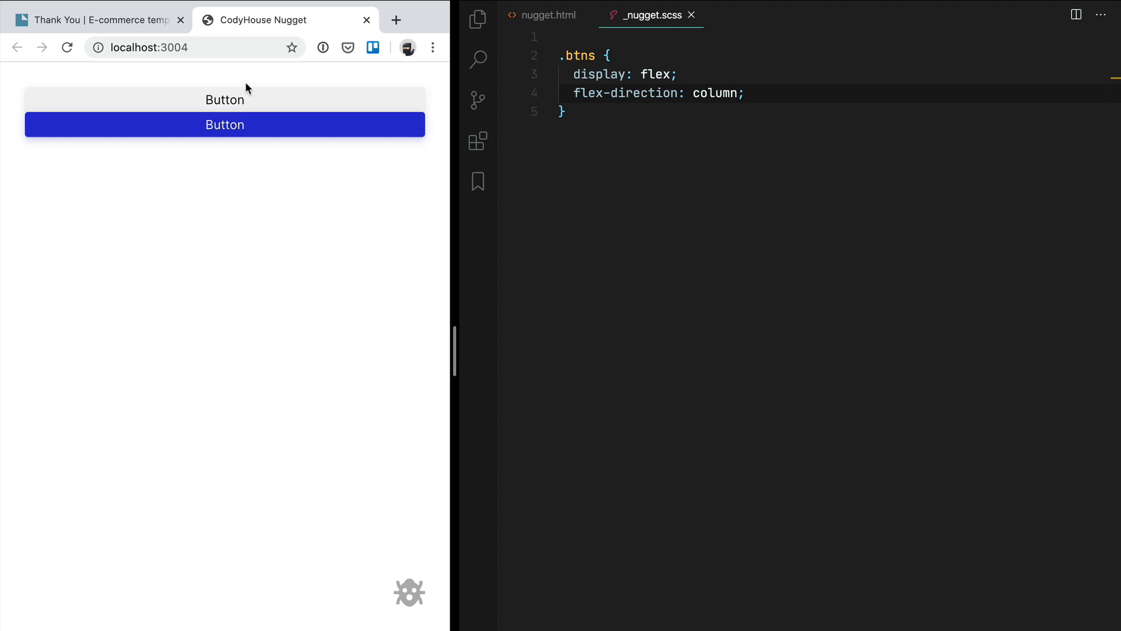
pyautogui.moveTo(250, 192)
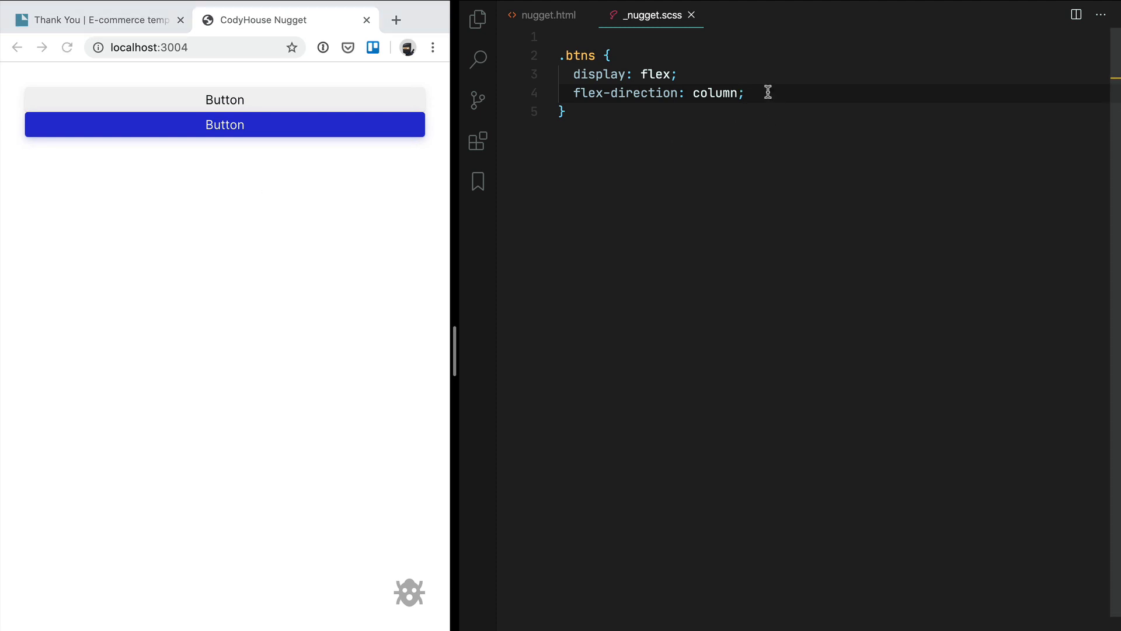
# Step: Nest a > * rule inside .btns with margin-left: 0.5em and margin-bottom: 0.5em
pyautogui.press('Enter')
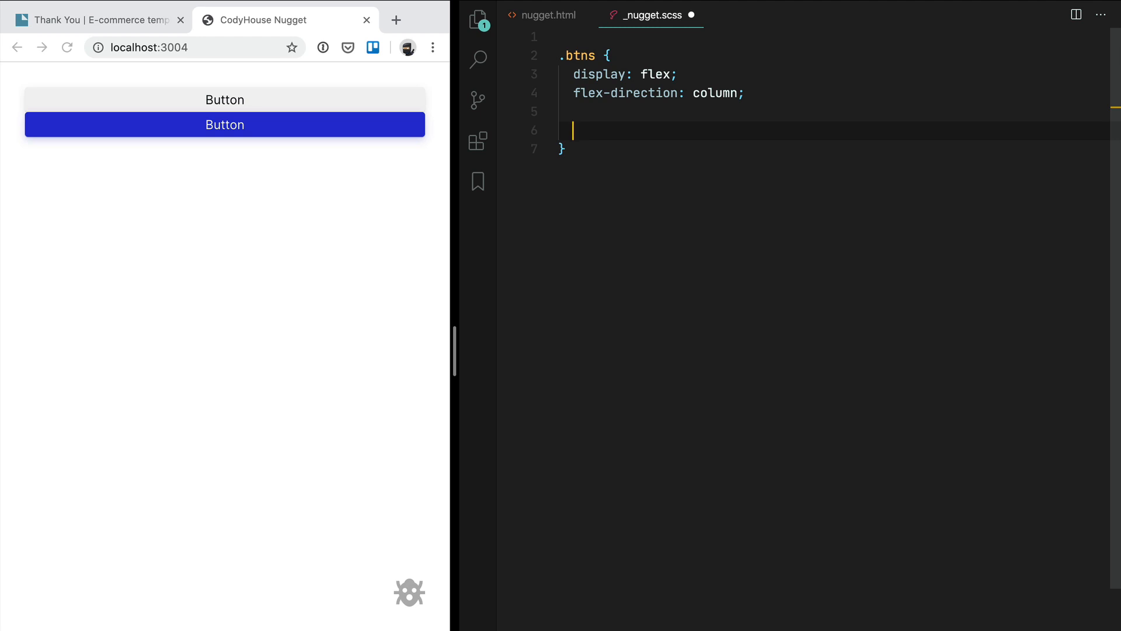
pyautogui.write('> * {')
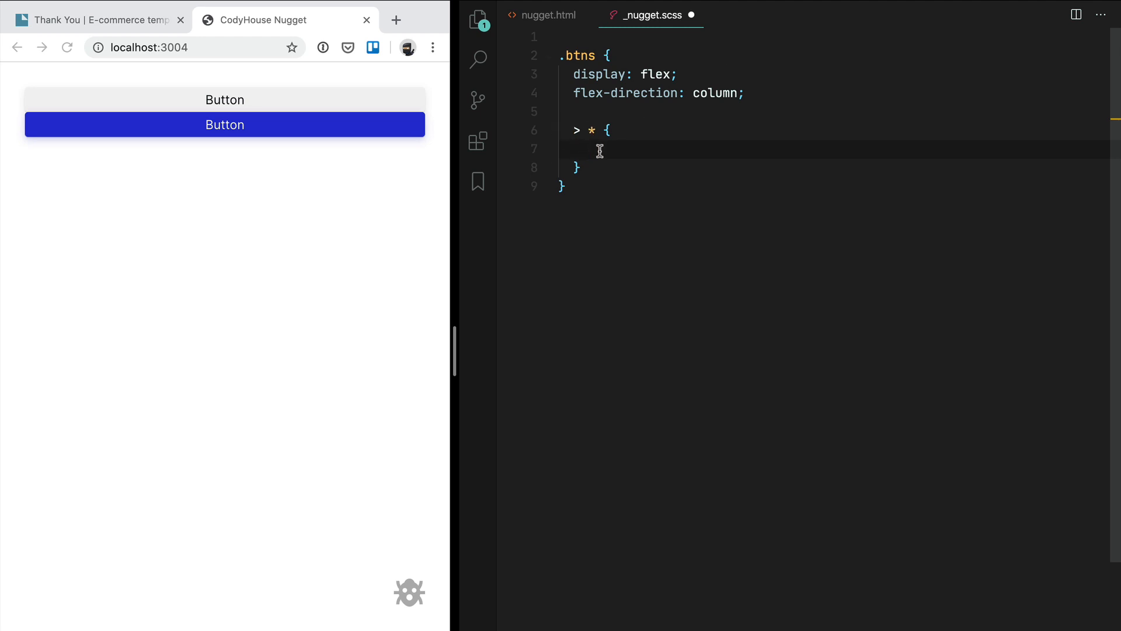
pyautogui.write('margin-left:')
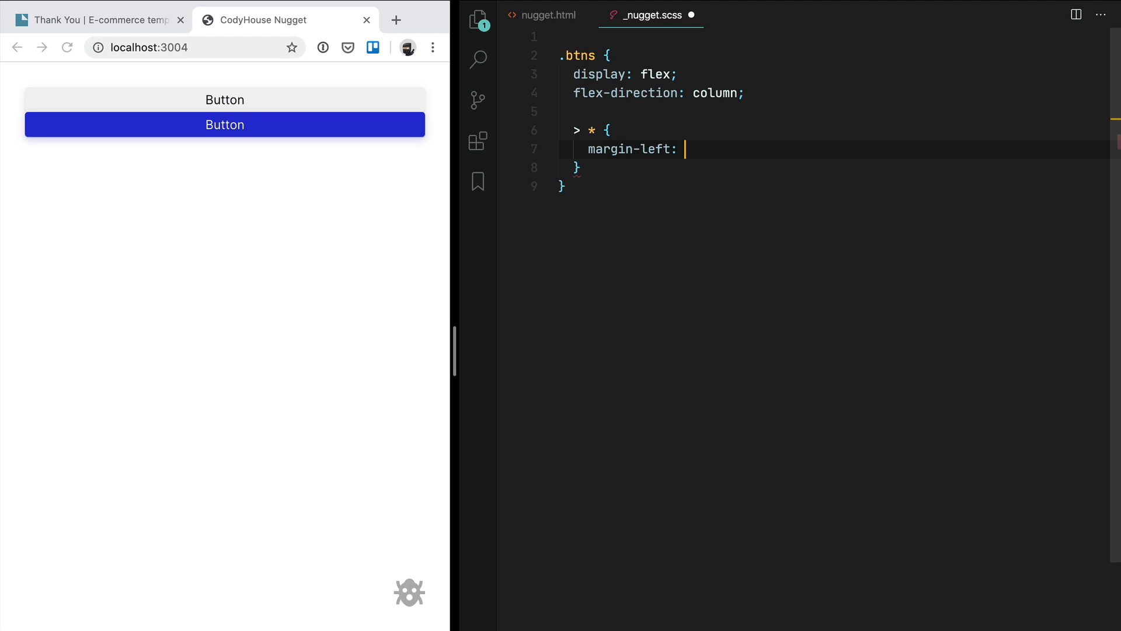
pyautogui.write('0.5em;')
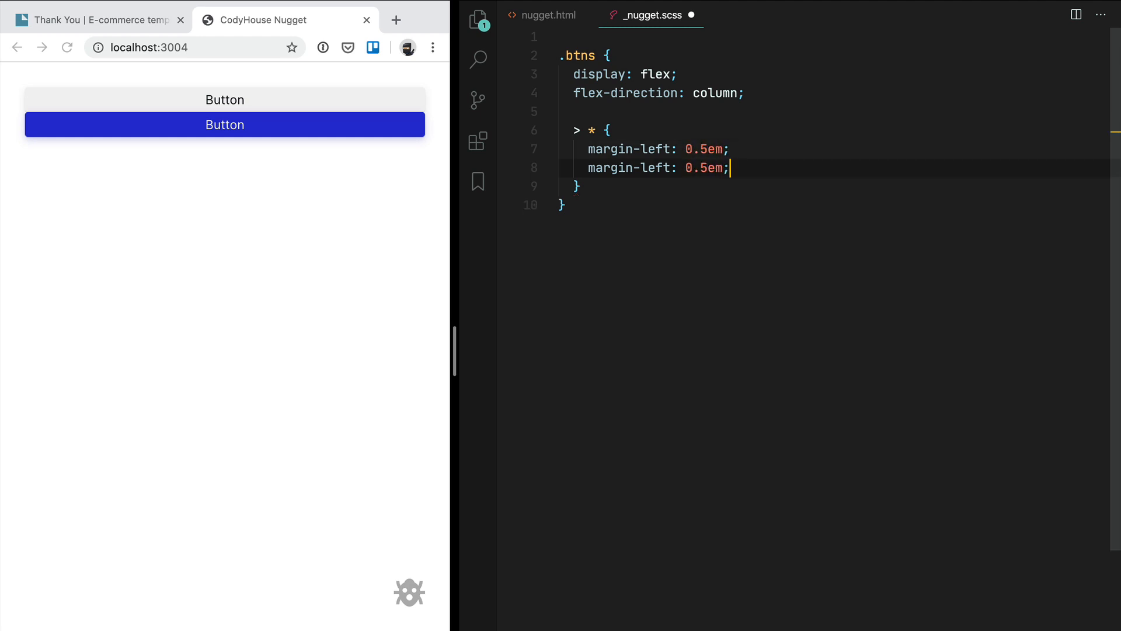
pyautogui.press('Backspace')
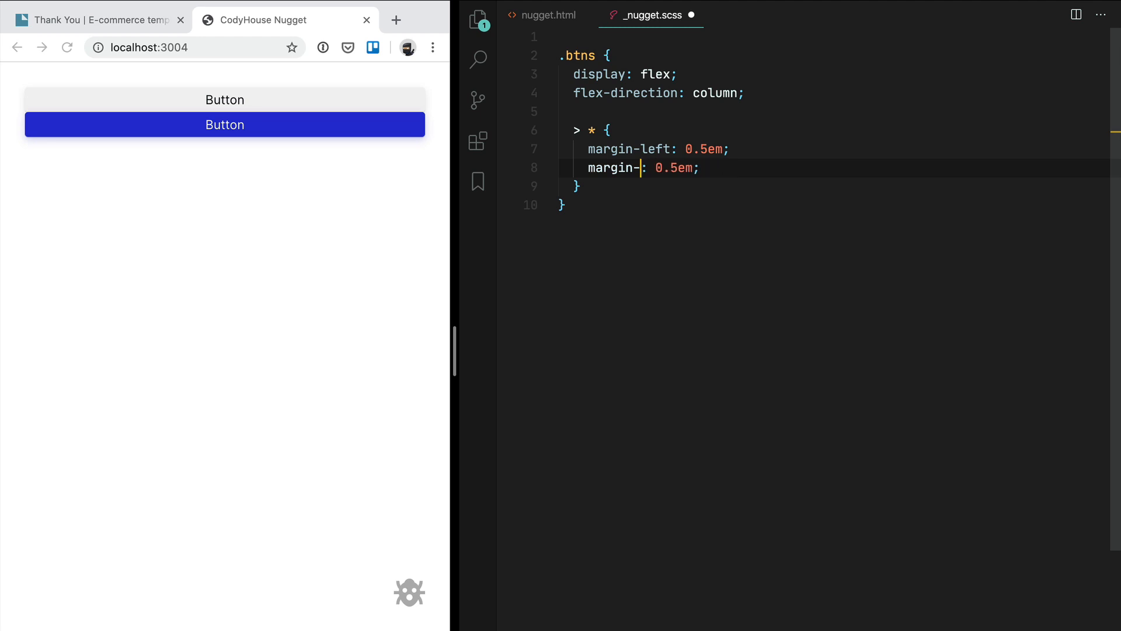
pyautogui.write('bottom')
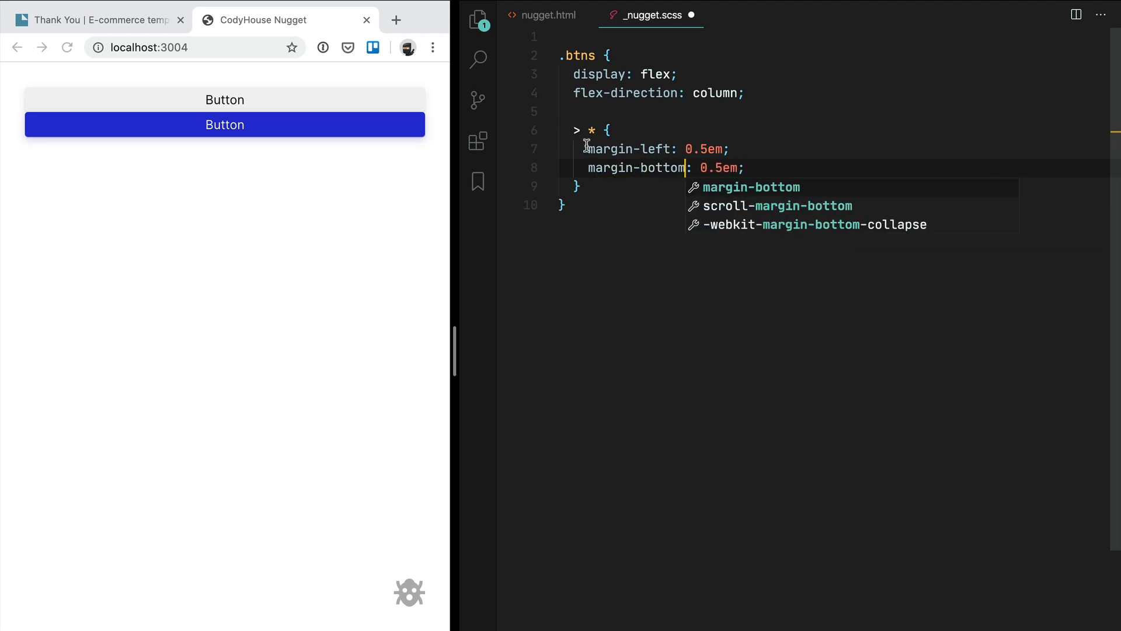
pyautogui.press('Enter')
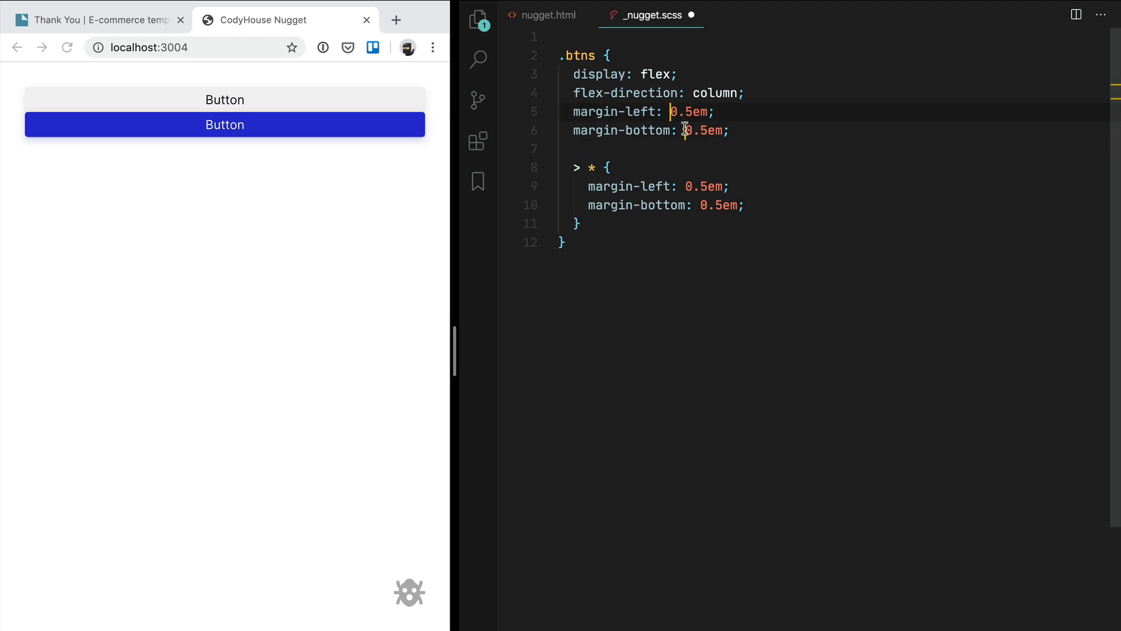
# Step: Copy the margin lines into .btns as -0.5em left and bottom margins and save
pyautogui.write('-')
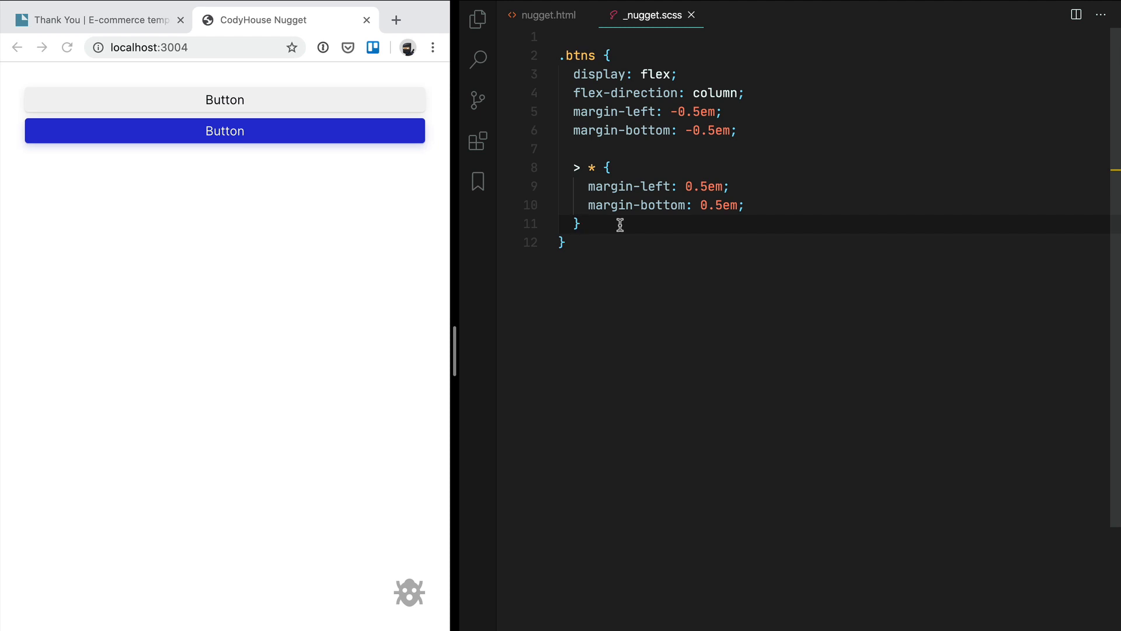
pyautogui.scroll(-3)
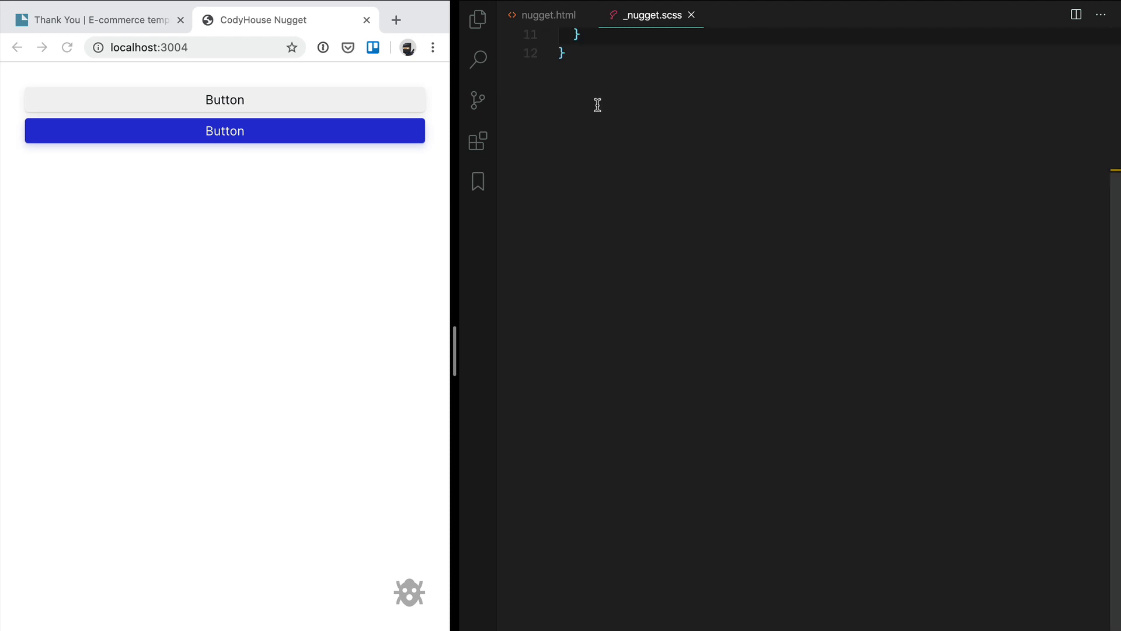
pyautogui.click(547, 15)
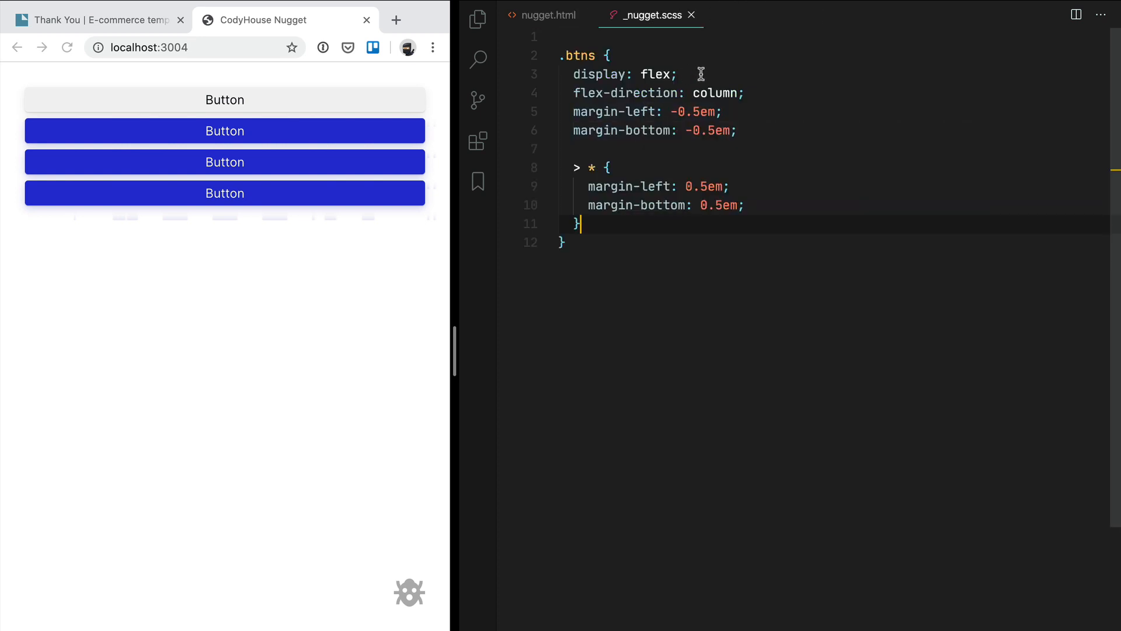
pyautogui.moveTo(548, 15)
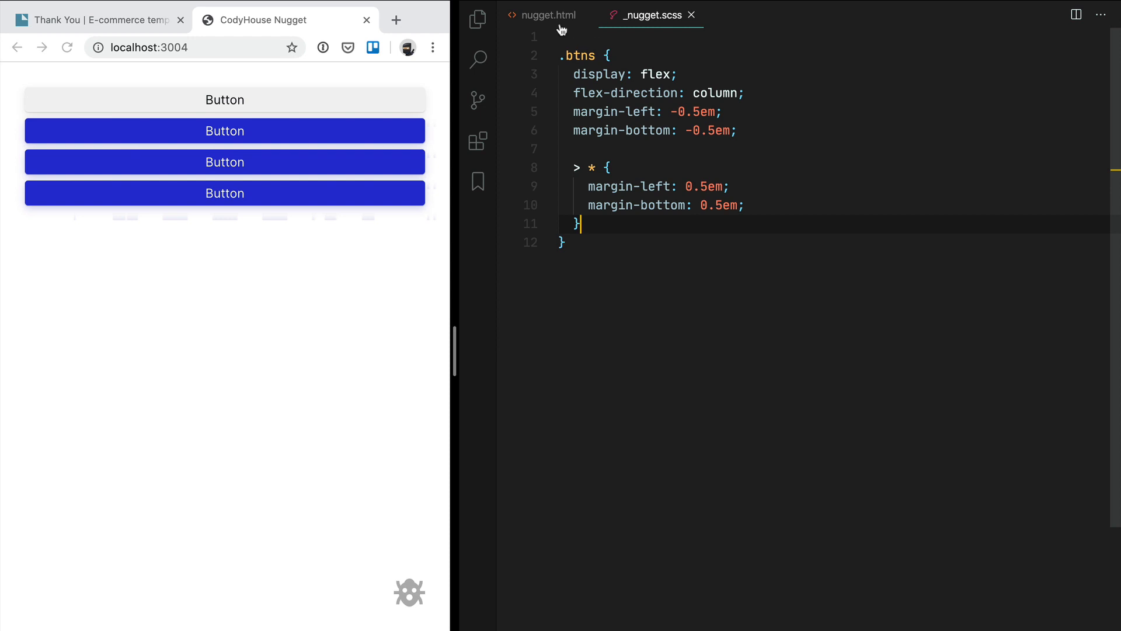
# Step: Trim nugget.html back to two buttons and return to _nugget.scss
pyautogui.click(547, 15)
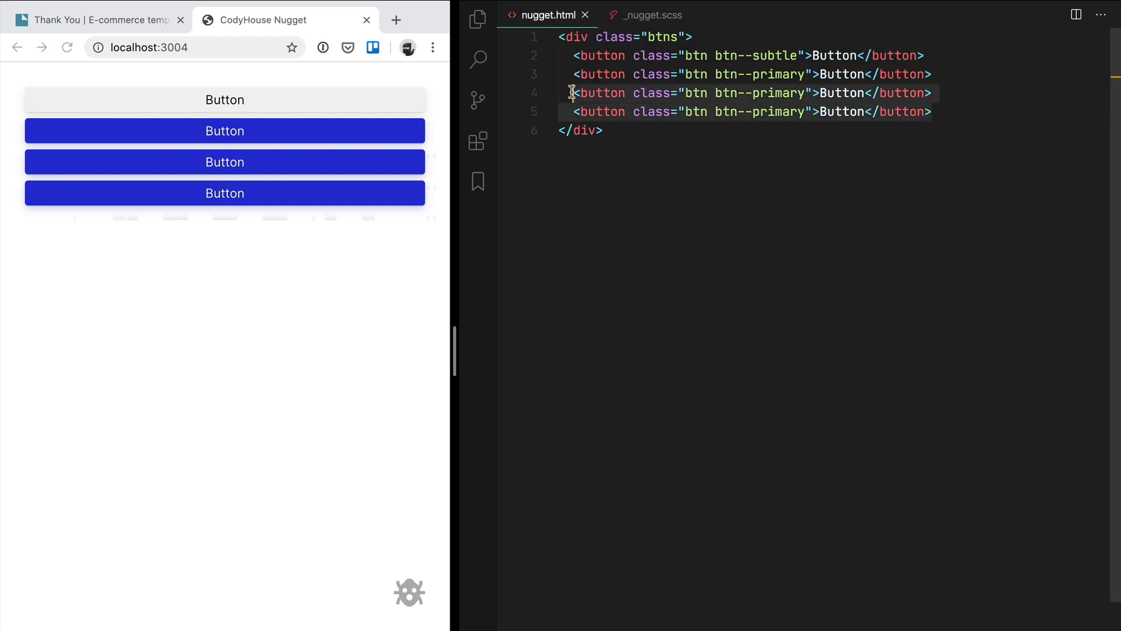
pyautogui.click(649, 15)
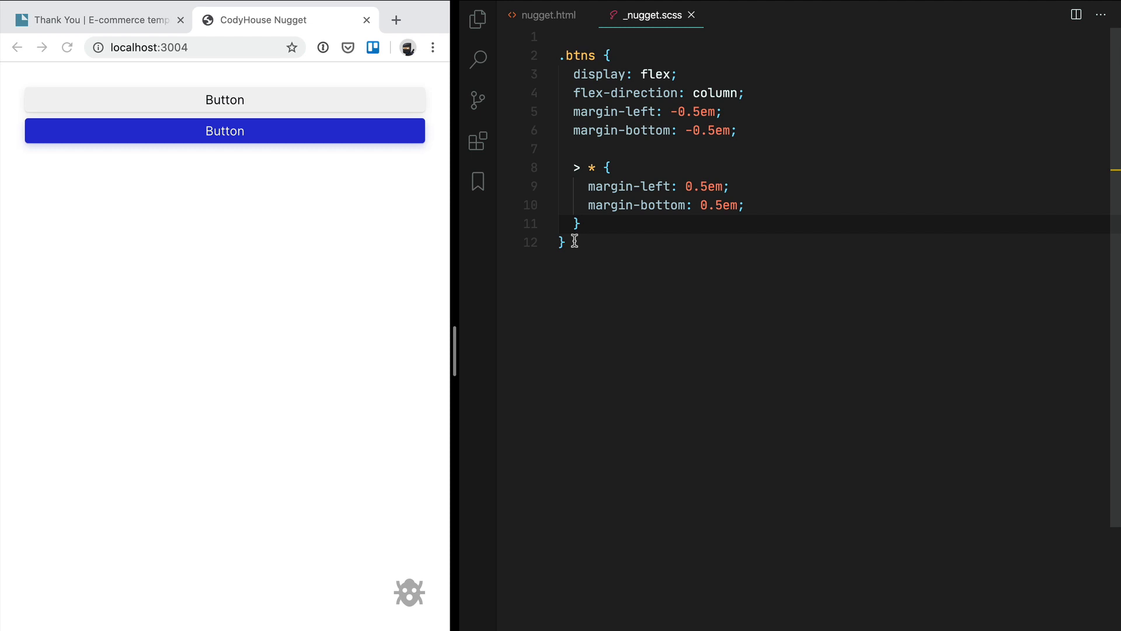
pyautogui.write('@me')
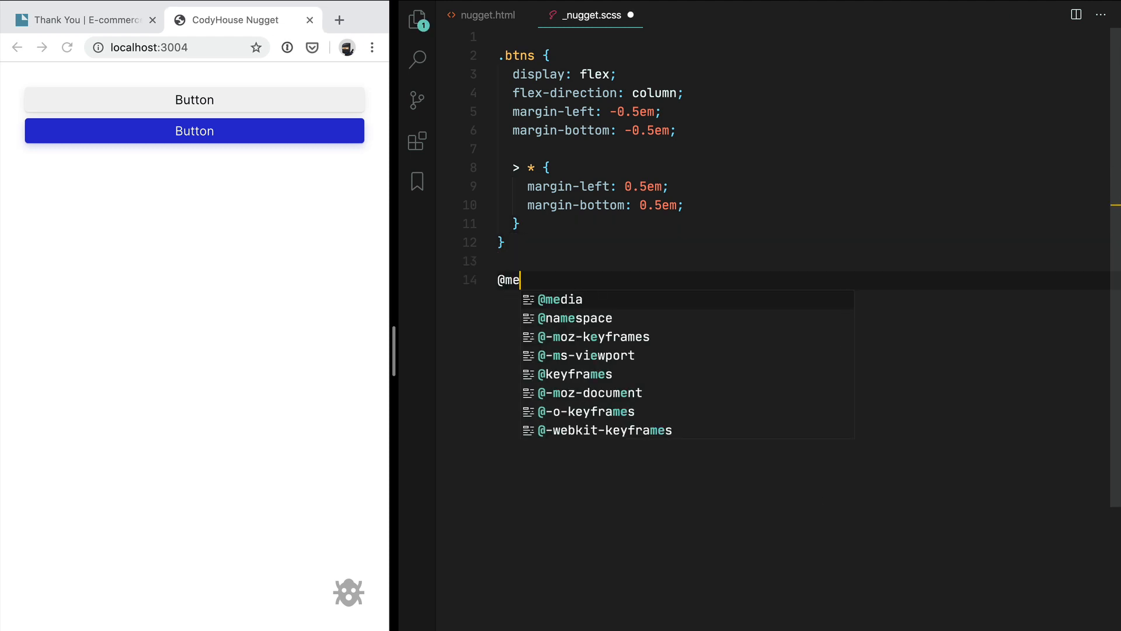
pyautogui.write('dia (min-wi')
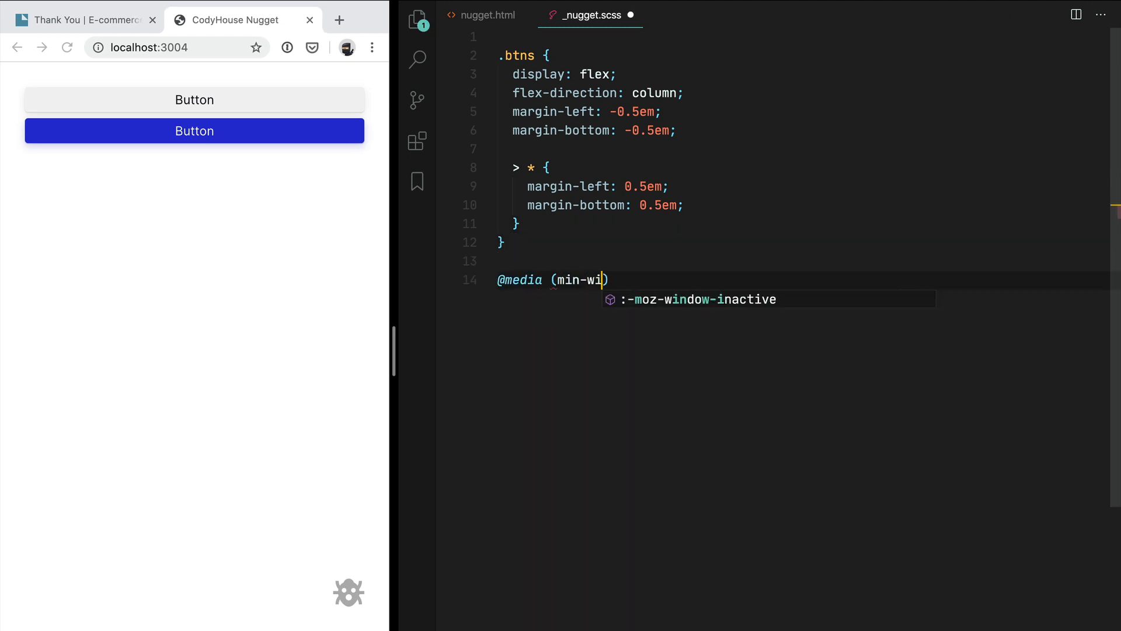
pyautogui.write('dth:')
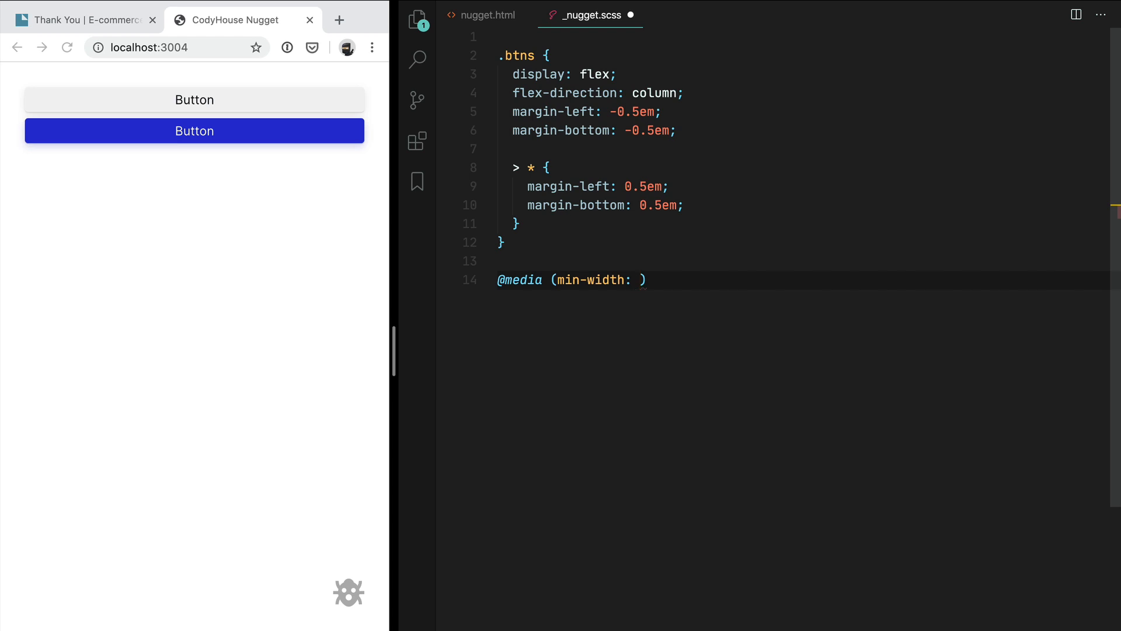
pyautogui.write('30')
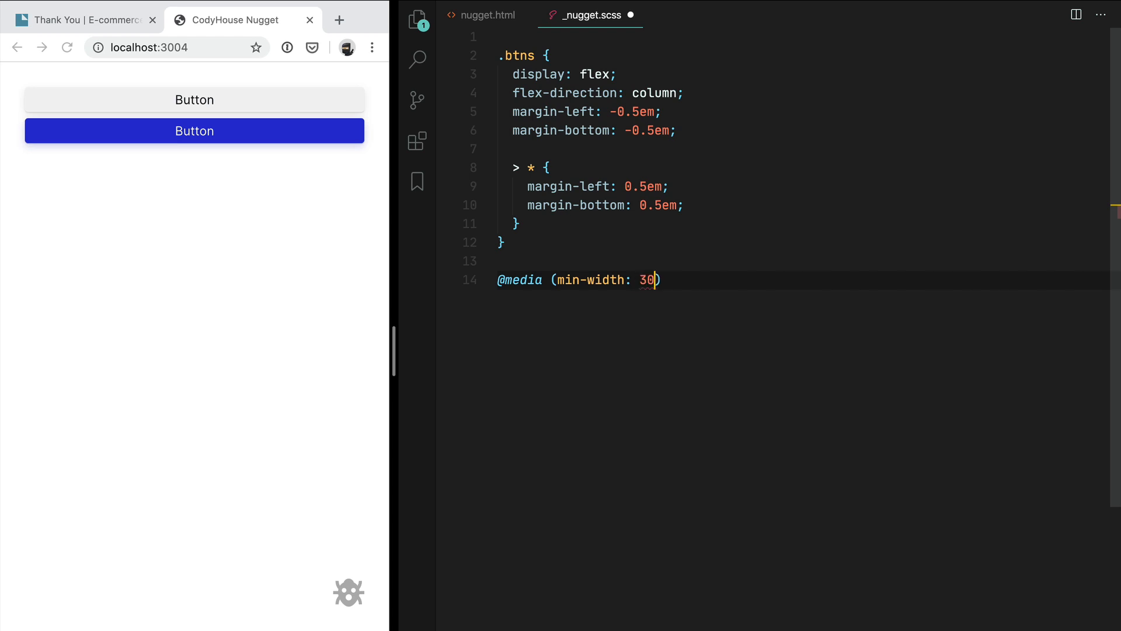
pyautogui.write('rem) {')
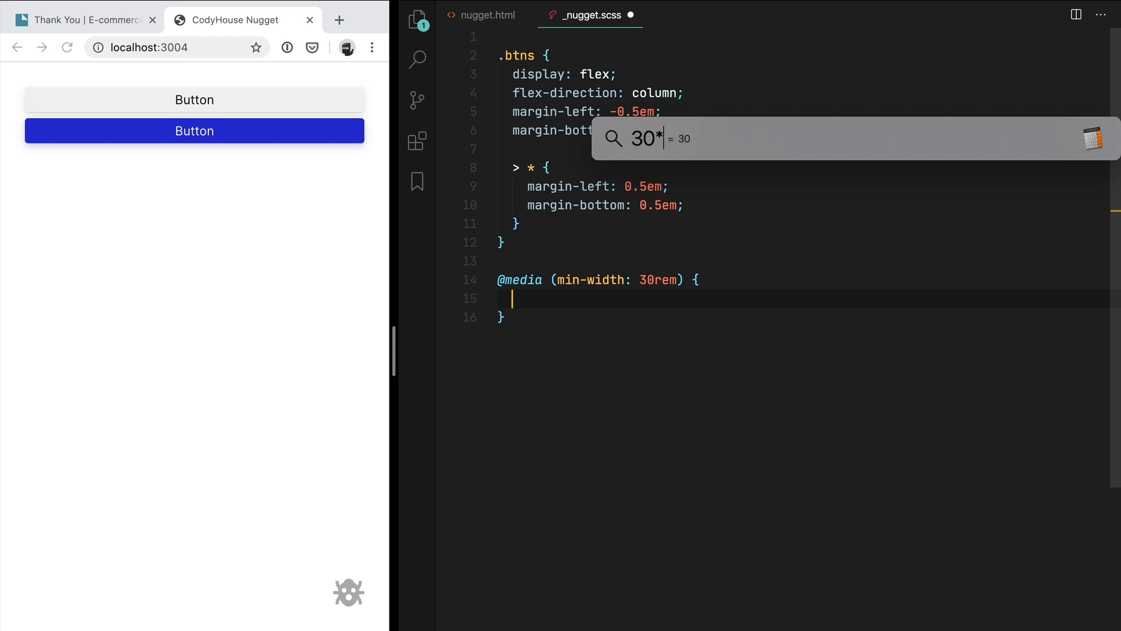
pyautogui.write('16')
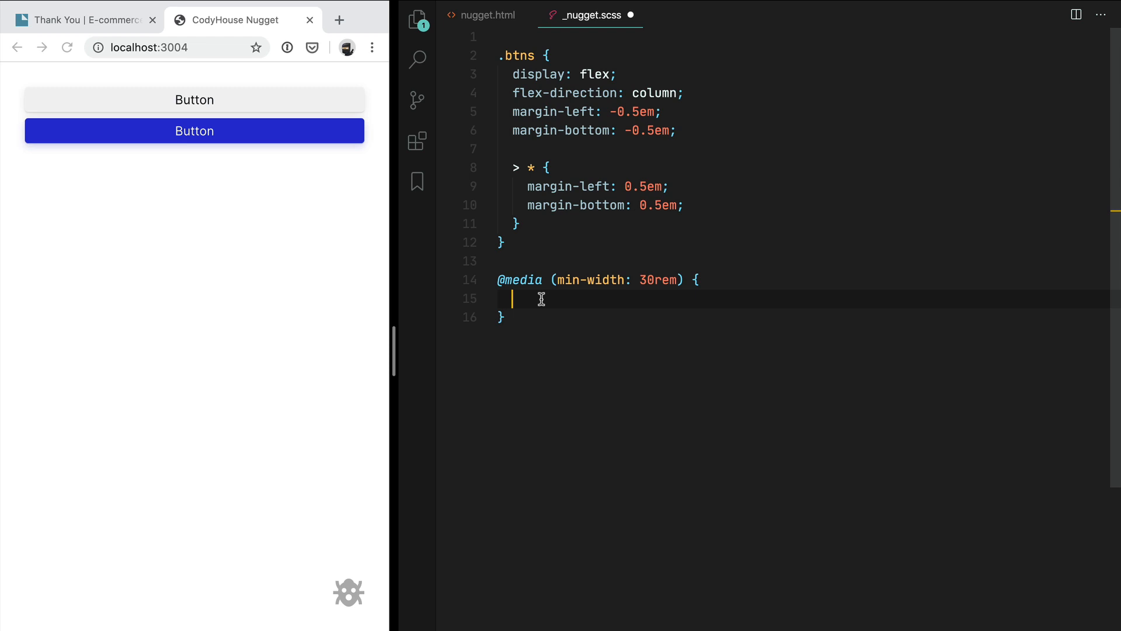
# Step: Inside the media query set .btns to flex-direction: row and save
pyautogui.write('.btns')
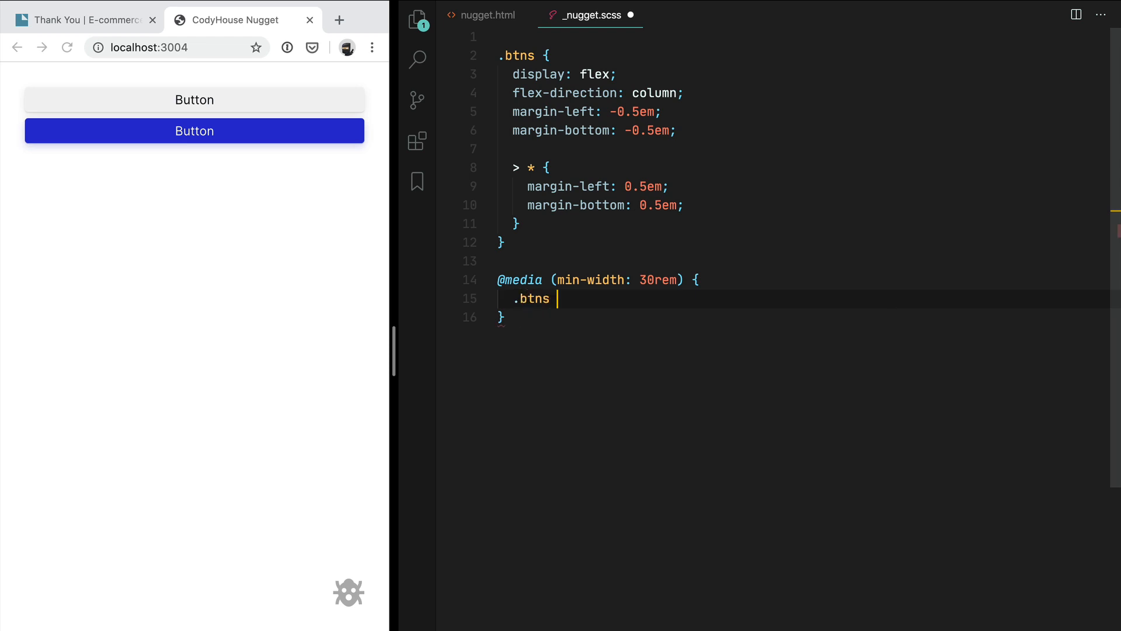
pyautogui.write('{')
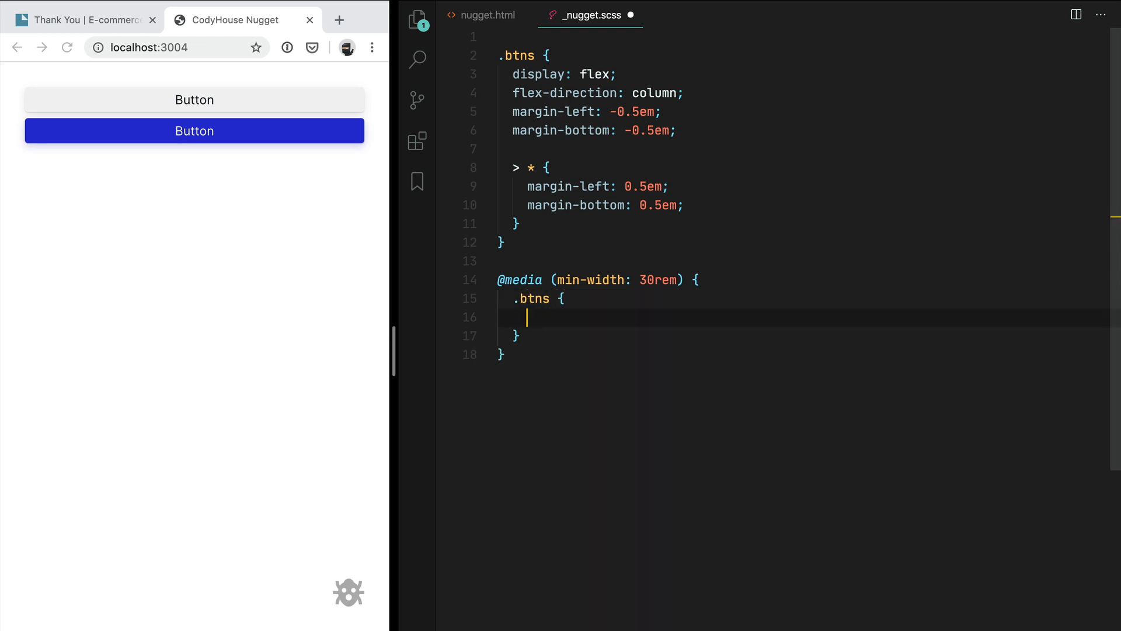
pyautogui.write('fl')
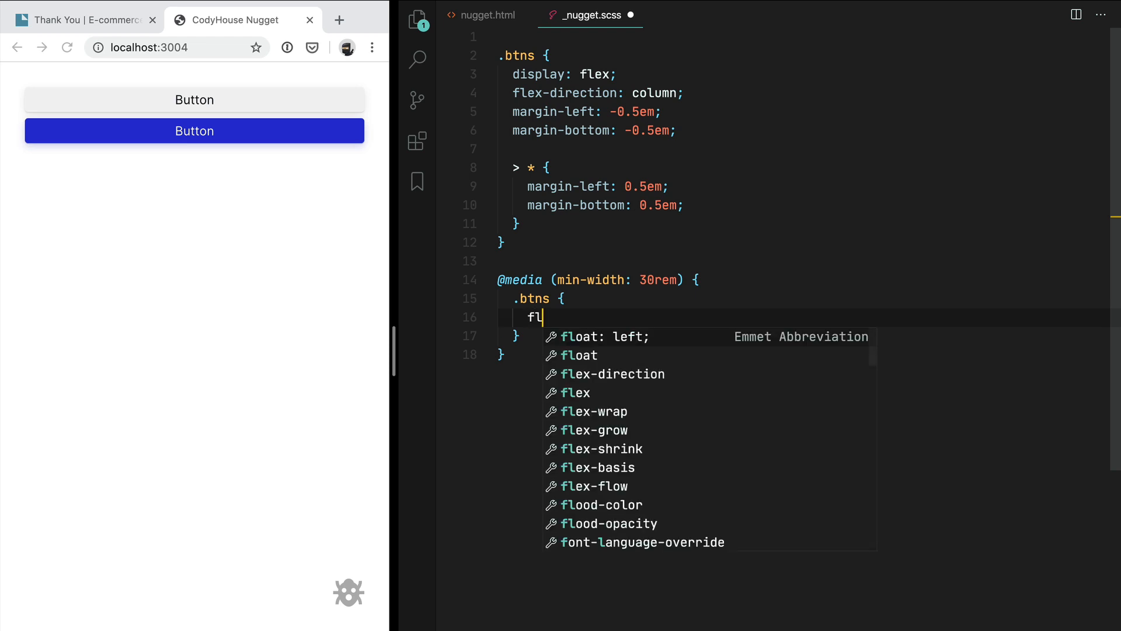
pyautogui.write('ex-direction: ;')
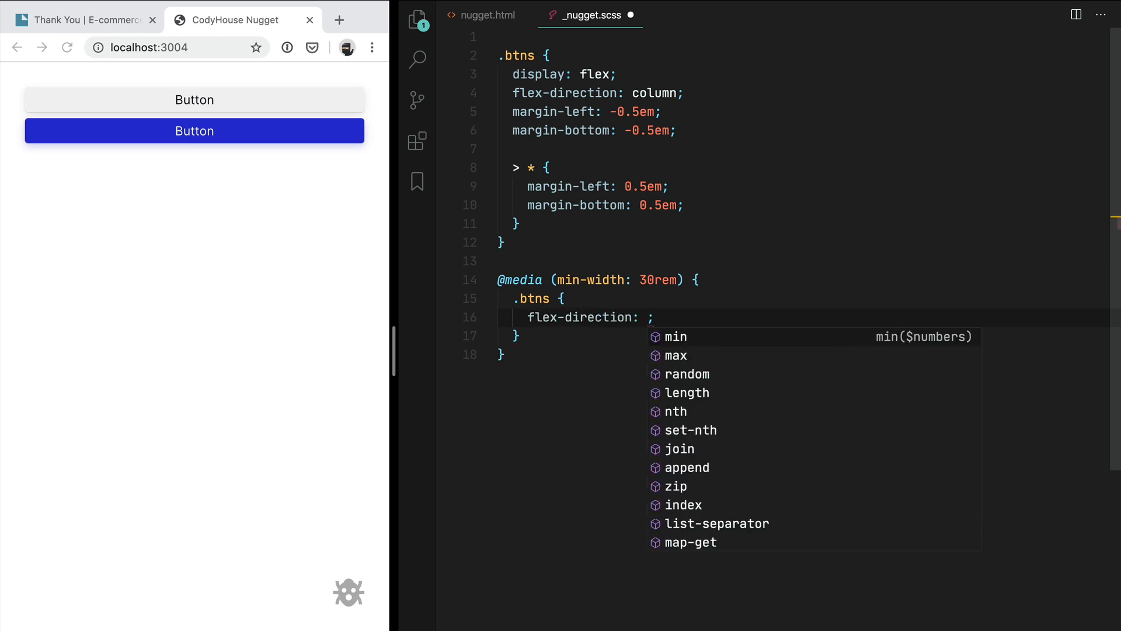
pyautogui.write('row')
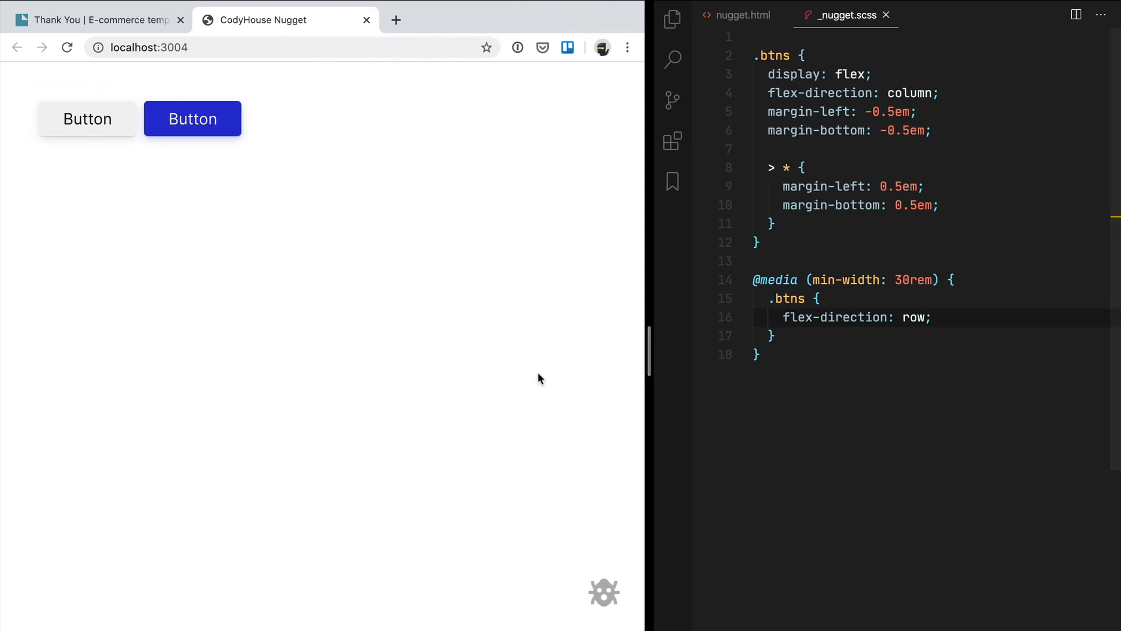
# Step: Open Chrome DevTools docked beside the page to narrow the viewport
pyautogui.press('F12')
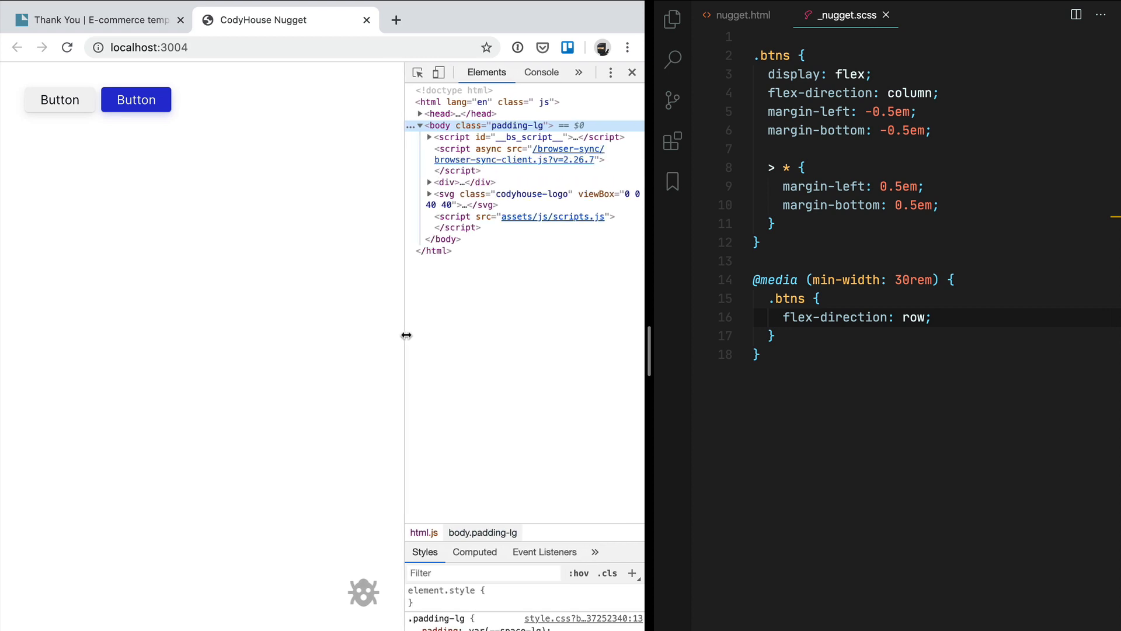
pyautogui.moveTo(95, 107)
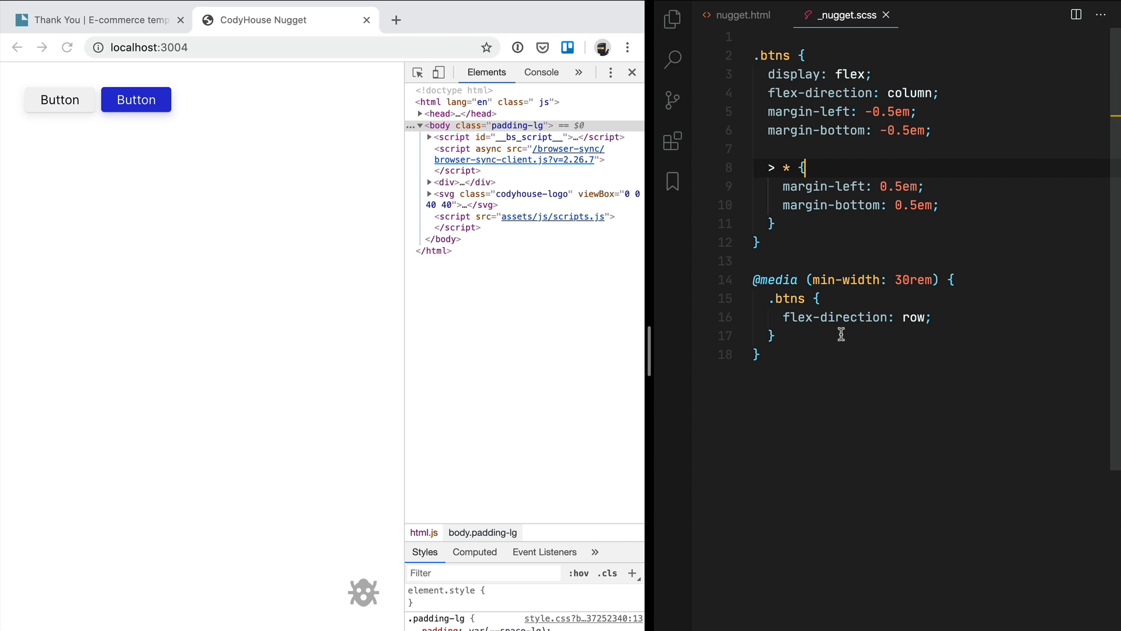
pyautogui.moveTo(787, 351)
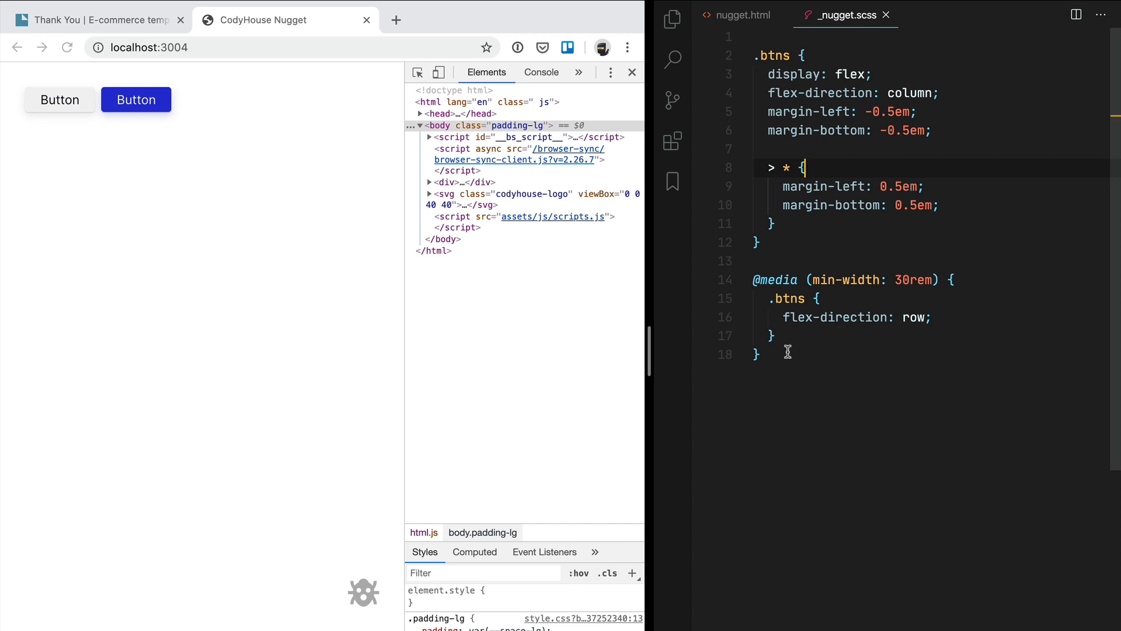
# Step: Comment out all of _nugget.scss and replace the div's btns class with flex flex-column gap-xs
pyautogui.press('ctrl+/')
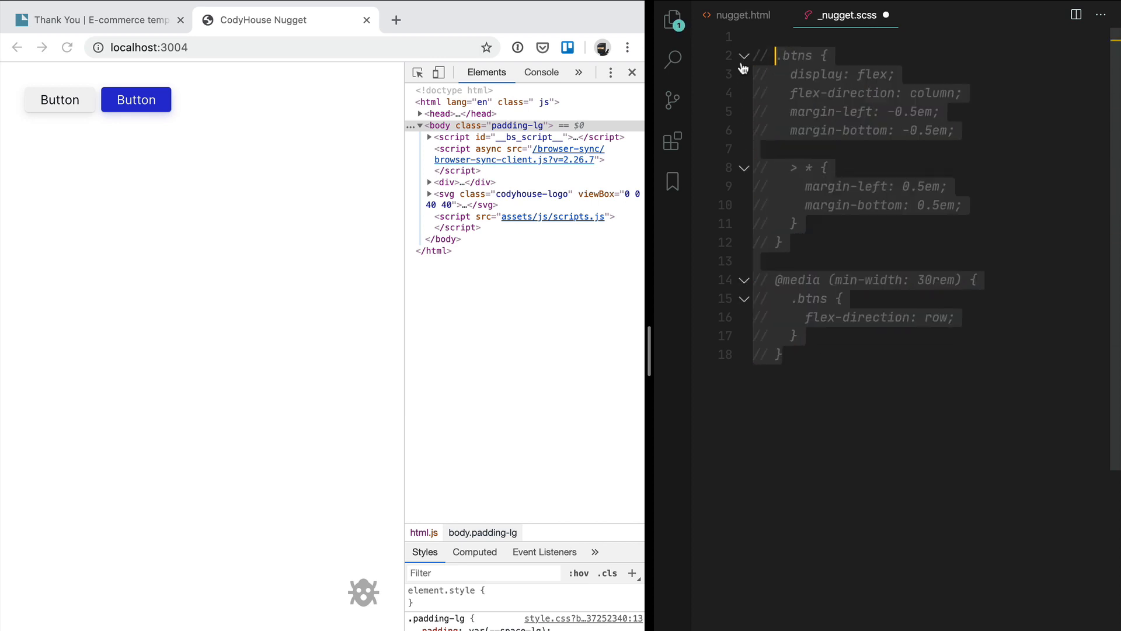
pyautogui.click(742, 15)
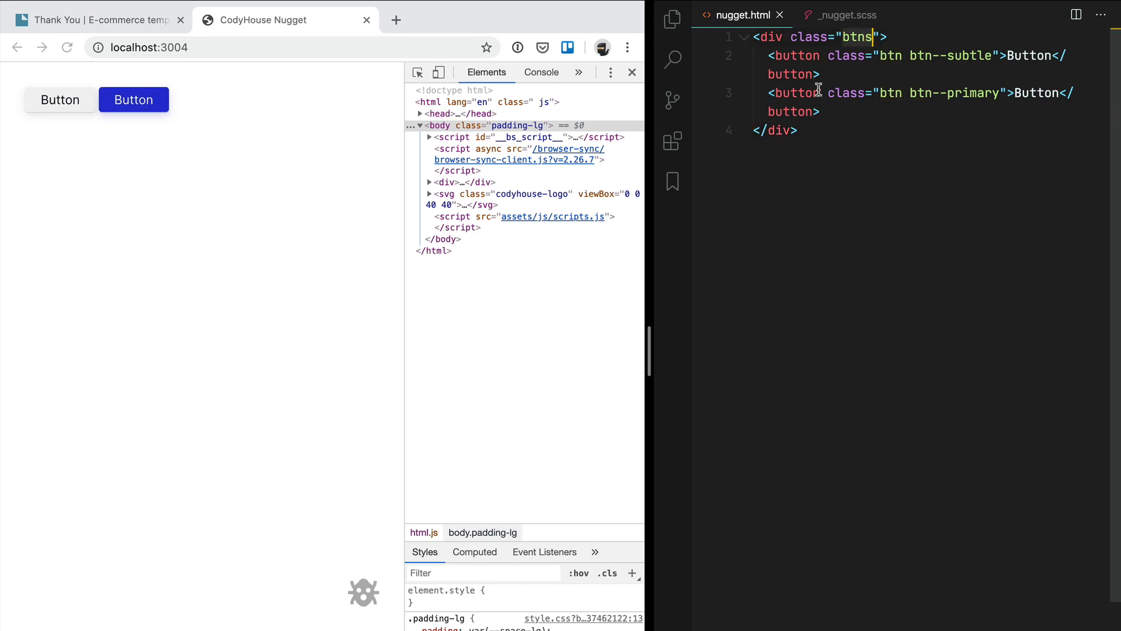
pyautogui.write('flex')
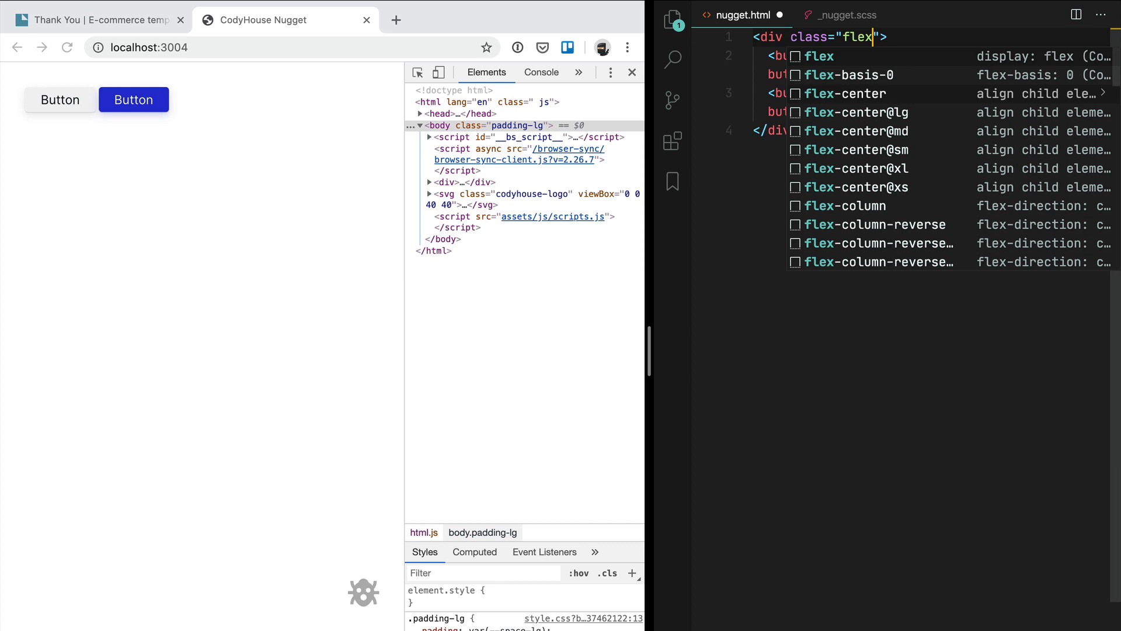
pyautogui.write('flex-column')
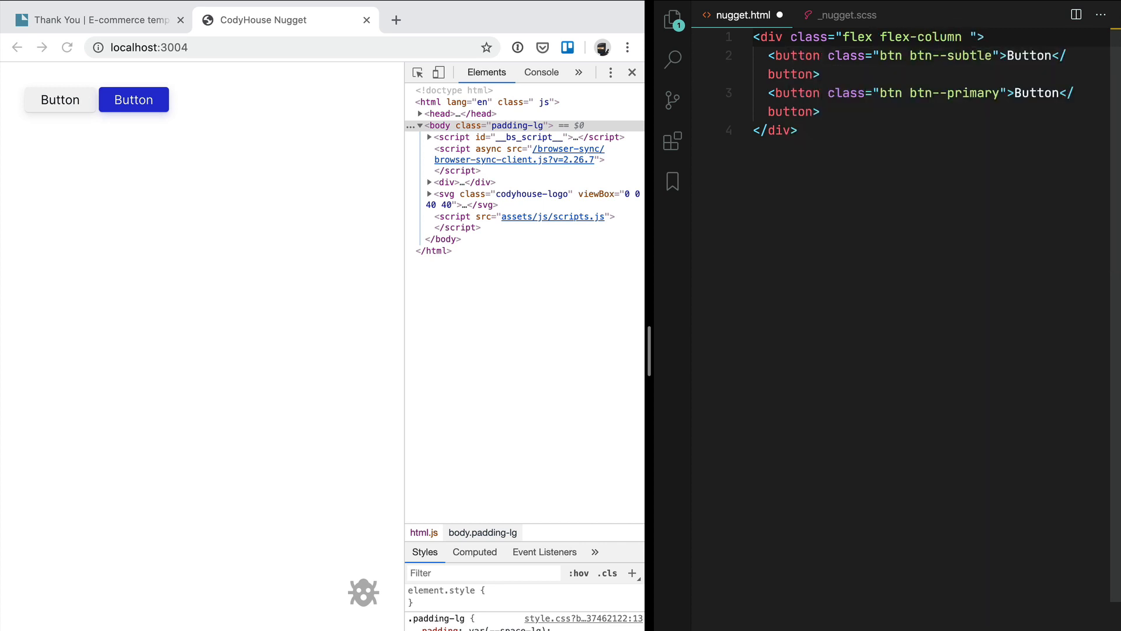
pyautogui.write('gap-sm')
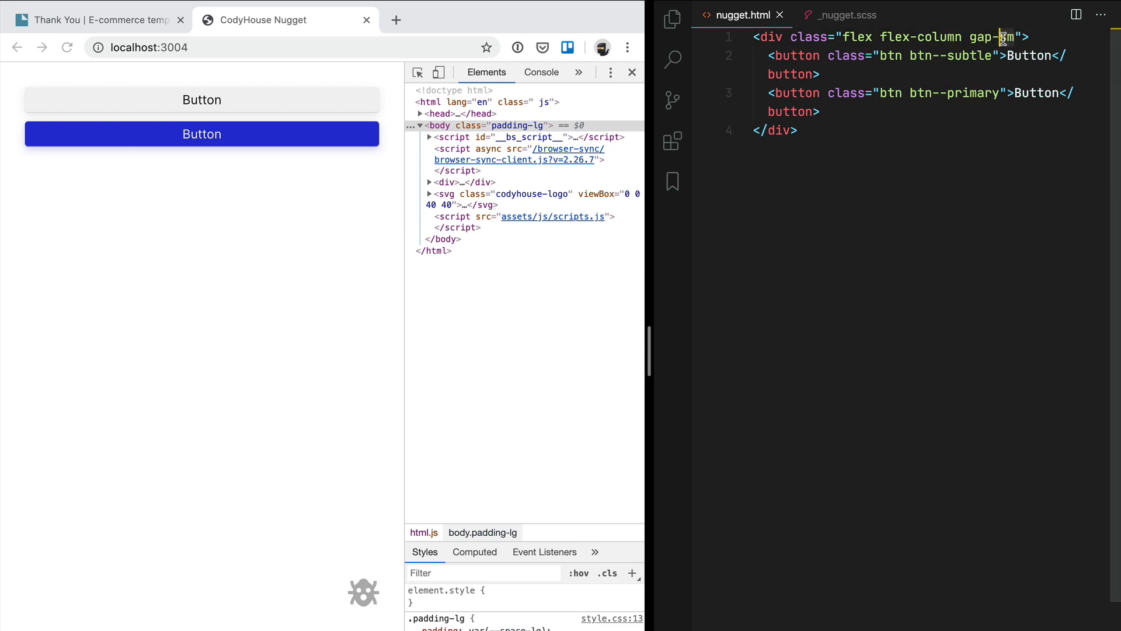
pyautogui.write('xs')
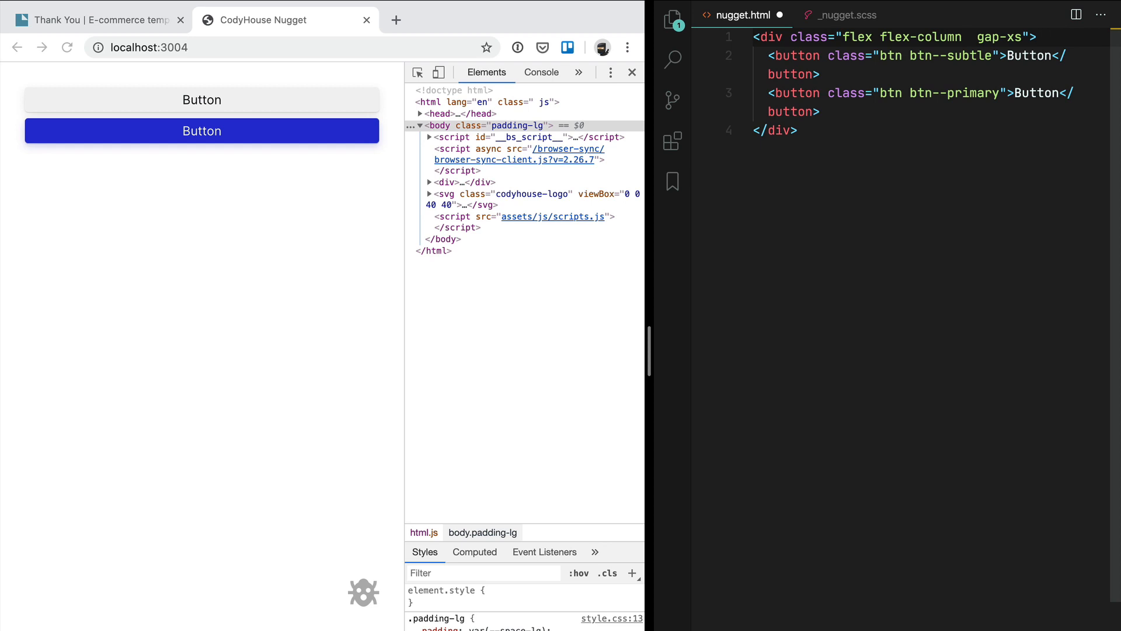
# Step: Add the flex-row@xs class to the div so buttons sit side by side above xs
pyautogui.write('fle')
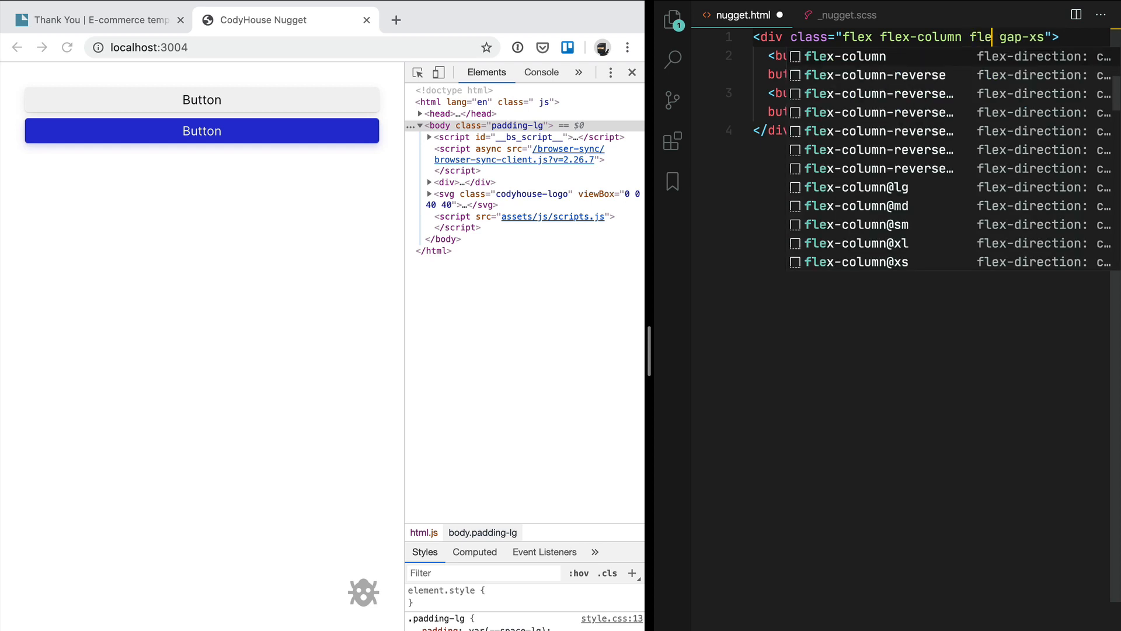
pyautogui.write('flex-row@xs')
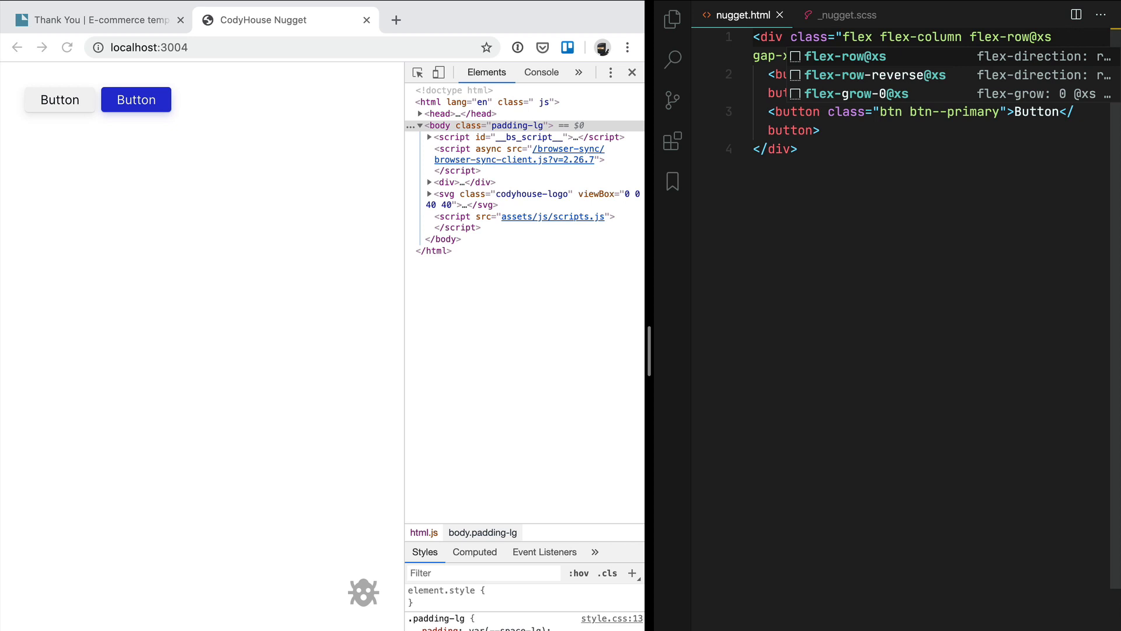
pyautogui.moveTo(865, 150)
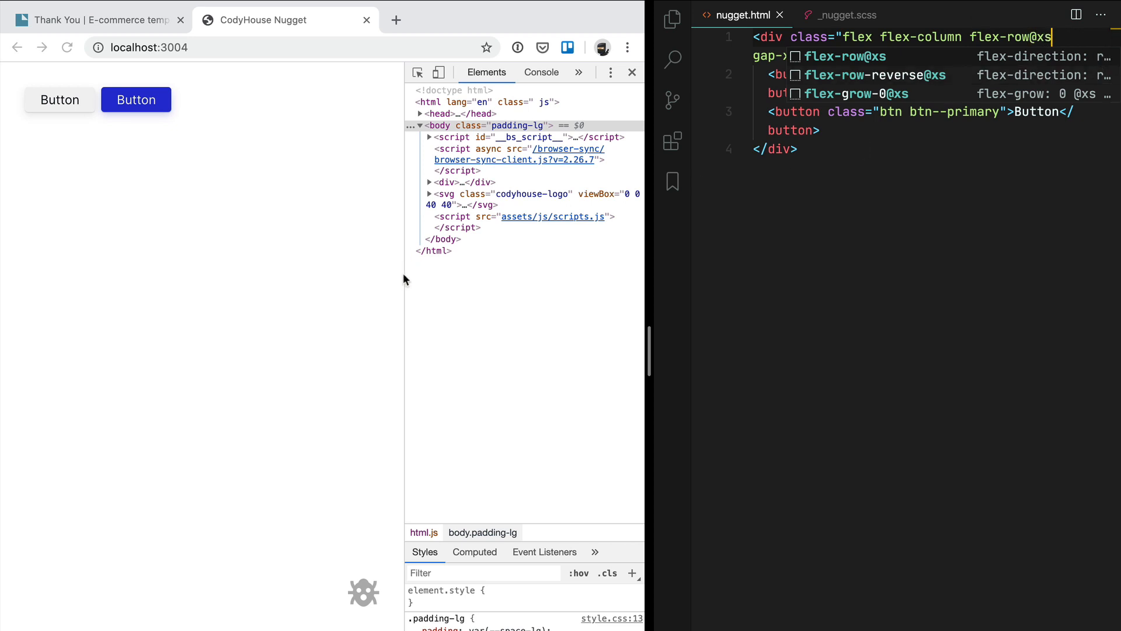
pyautogui.moveTo(406, 290)
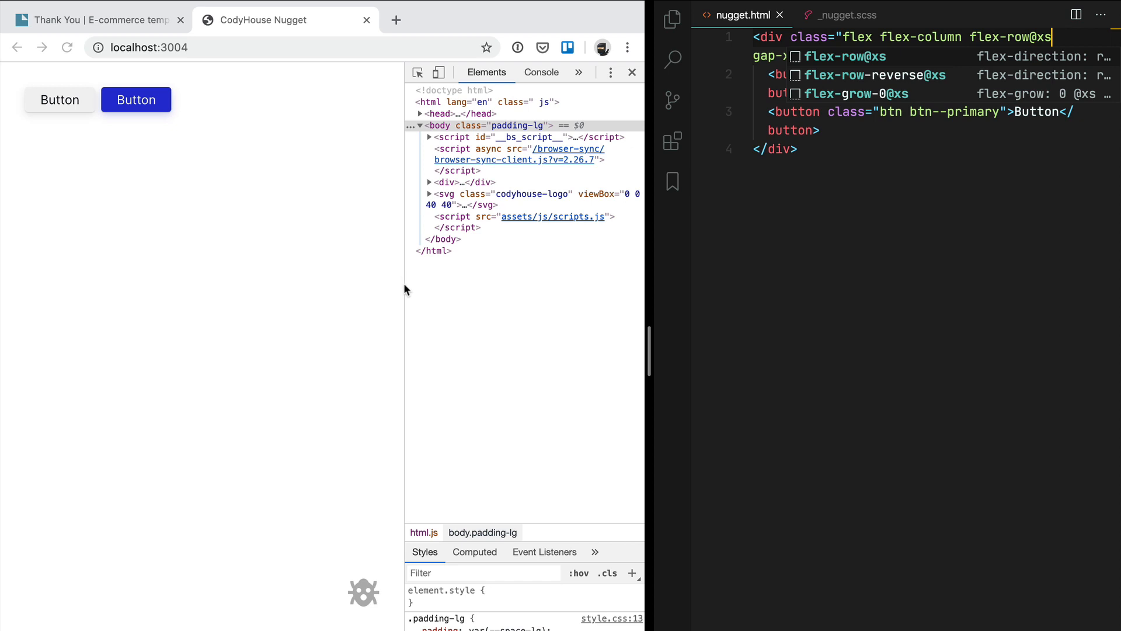